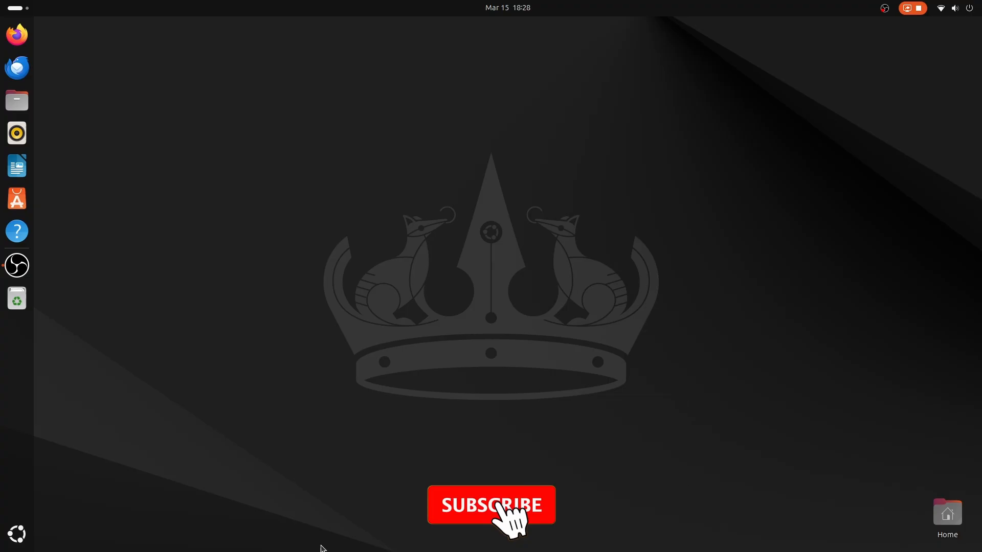
# - Open the Ubuntu applications overview using the dock's Show Apps button
pyautogui.click(491, 504)
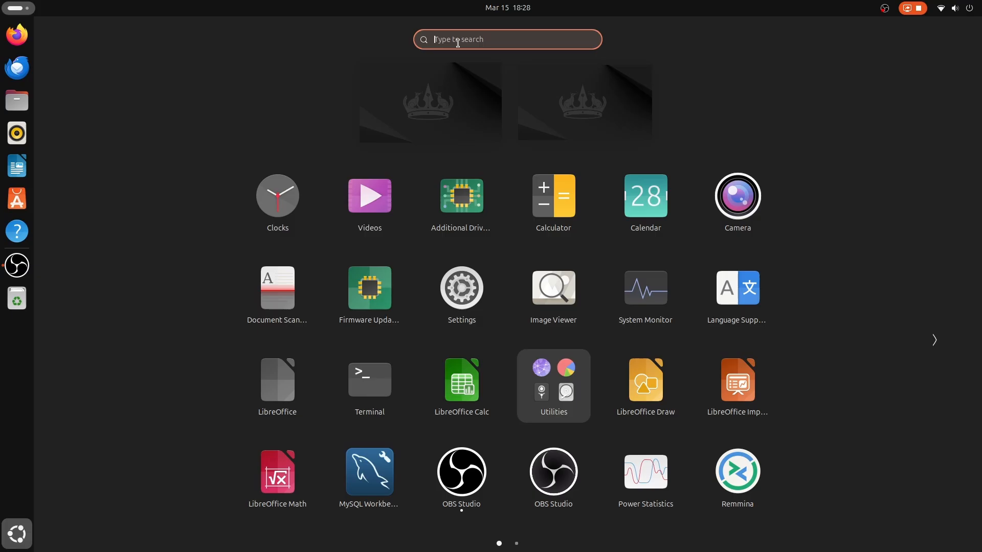
# - Launch Terminal by searching 'term' and run sudo apt update with the sudo password
pyautogui.write('term')
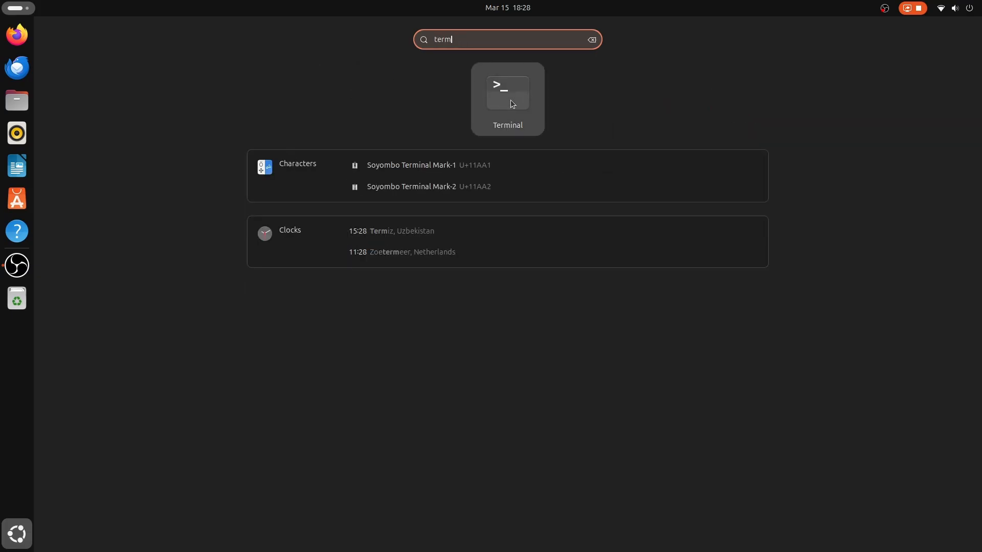
pyautogui.click(508, 92)
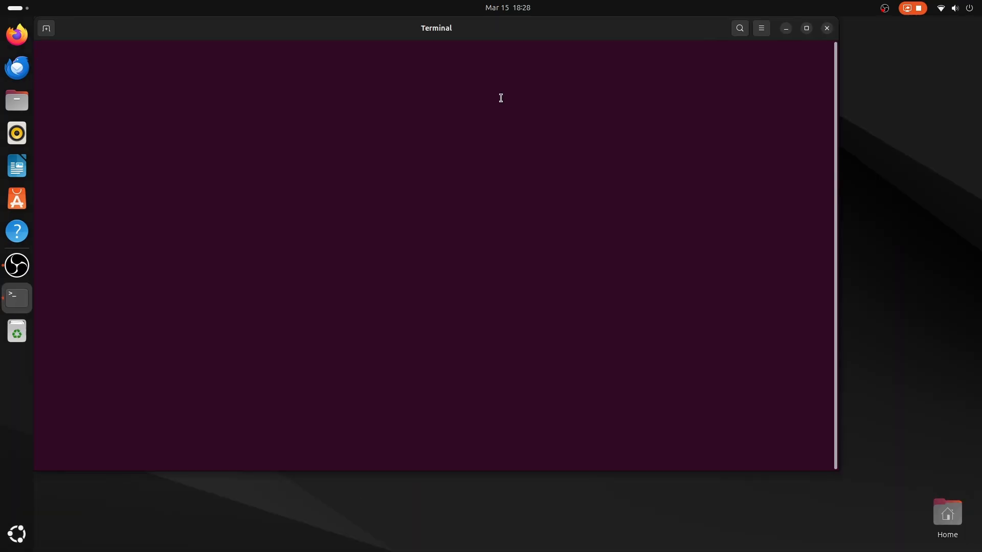
pyautogui.write('sudo')
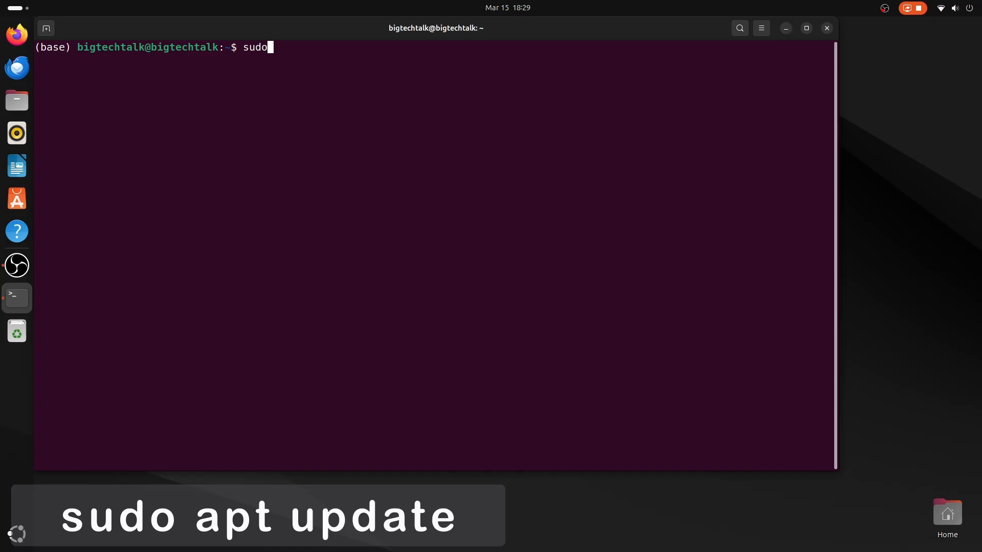
pyautogui.write('apt update')
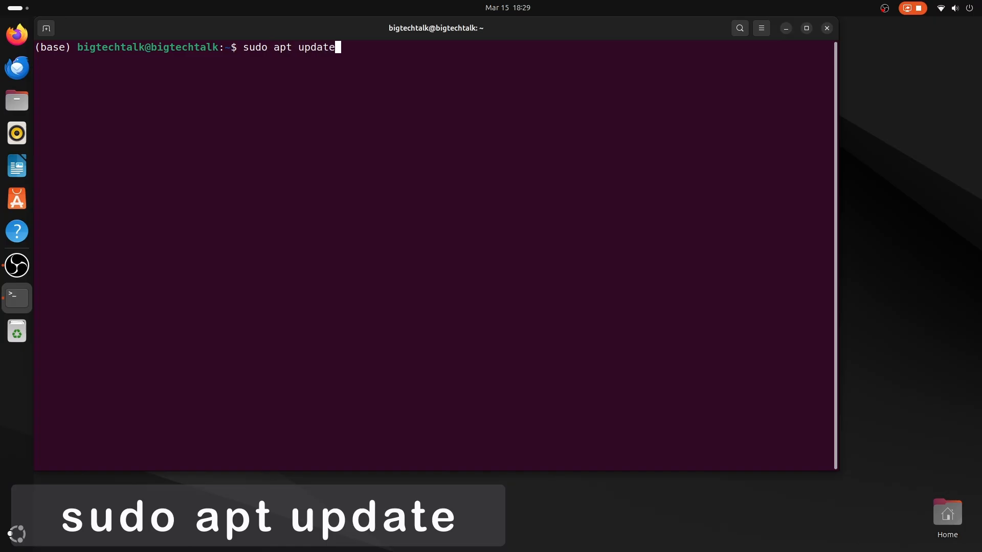
pyautogui.press('Return')
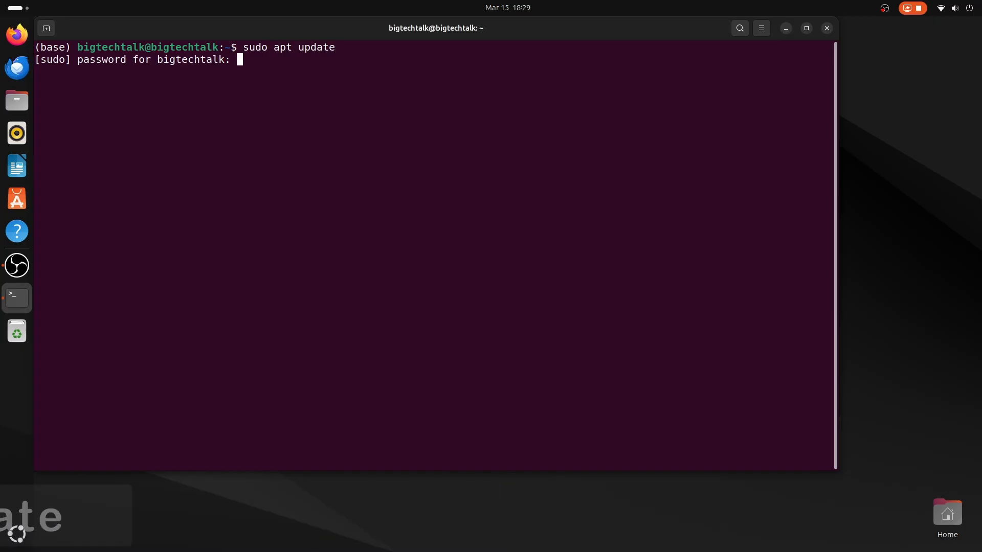
pyautogui.press('Return')
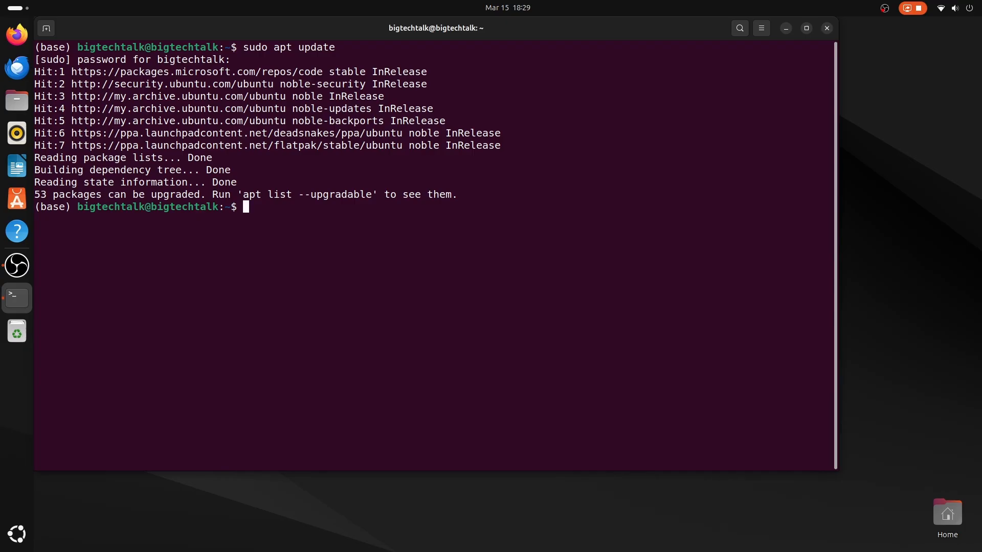
pyautogui.moveTo(318, 100)
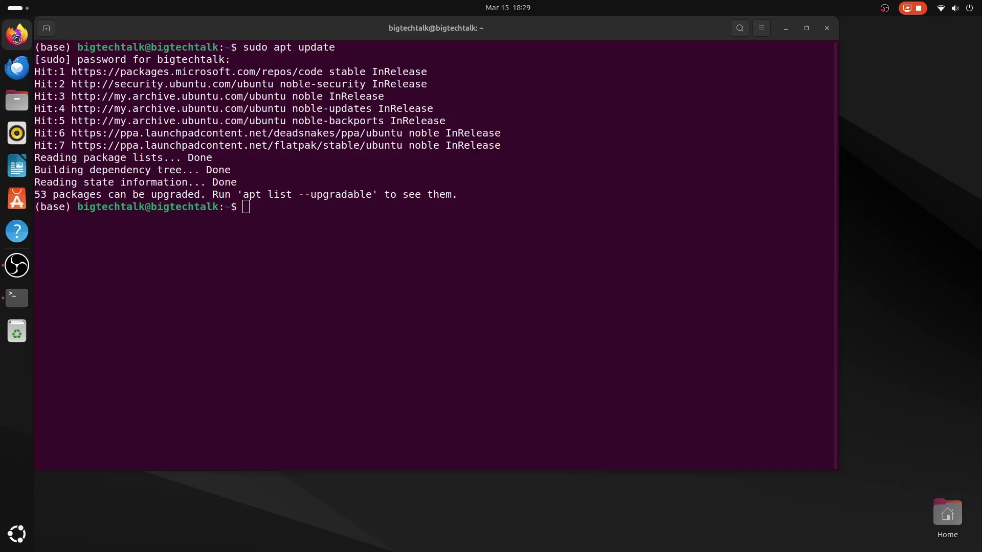
# - Open Firefox, search 'pos' and open PostgreSQL's downloads page
pyautogui.click(16, 34)
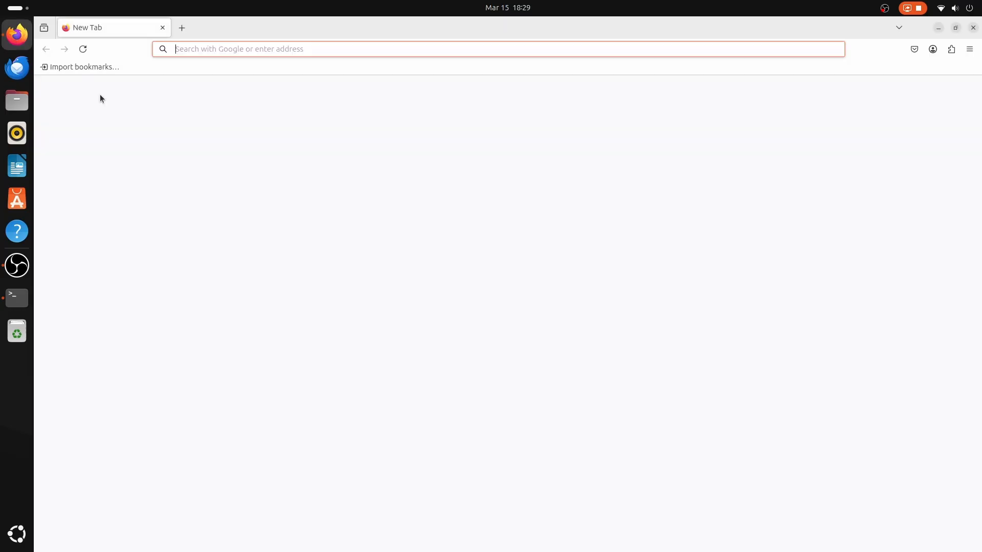
pyautogui.write('postgresql.org')
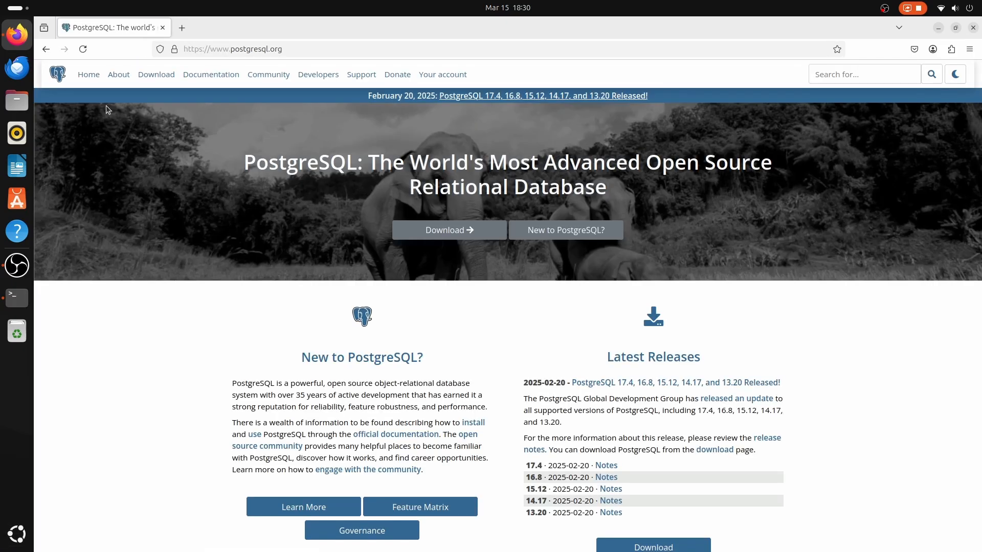
pyautogui.moveTo(452, 236)
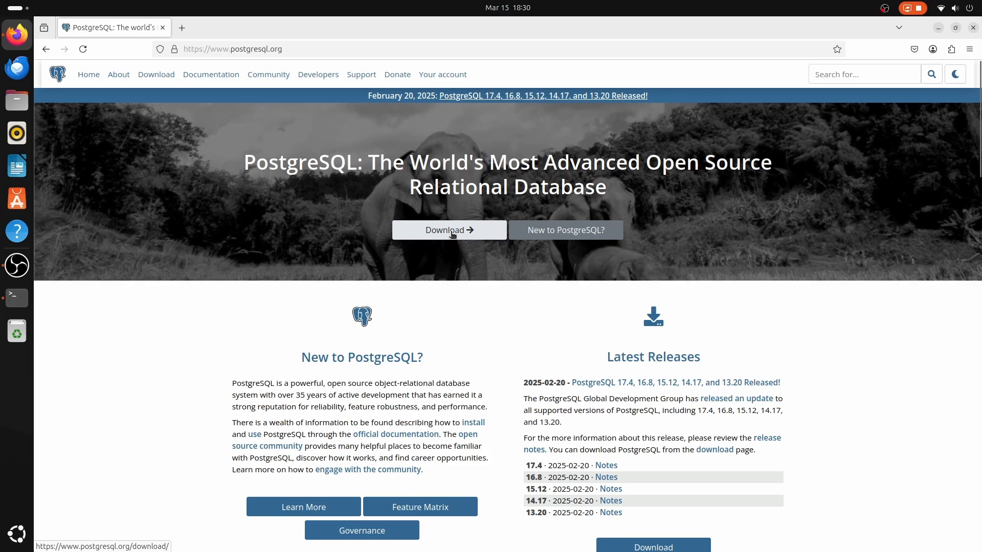
pyautogui.click(449, 231)
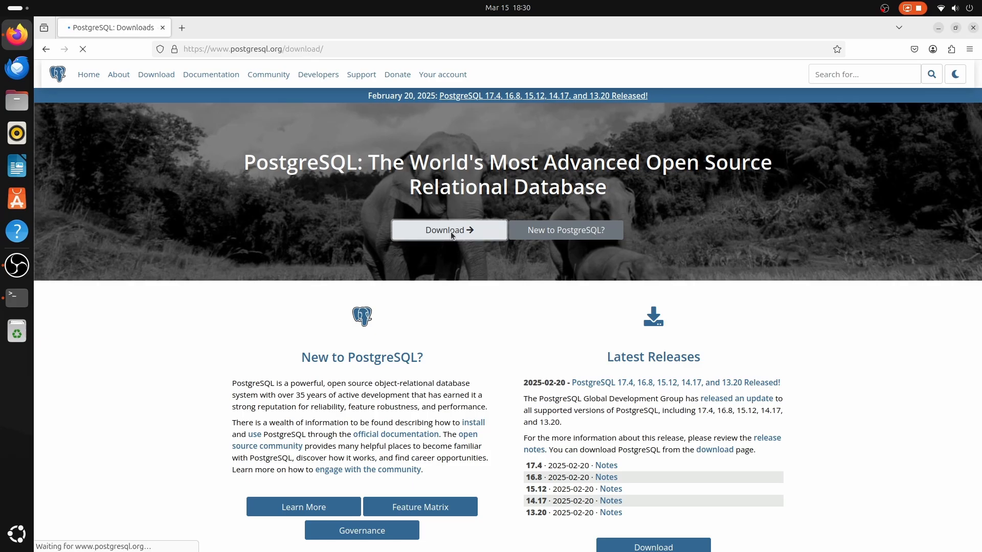
# - Choose Linux > Ubuntu and copy the manual repository setup script
pyautogui.click(449, 230)
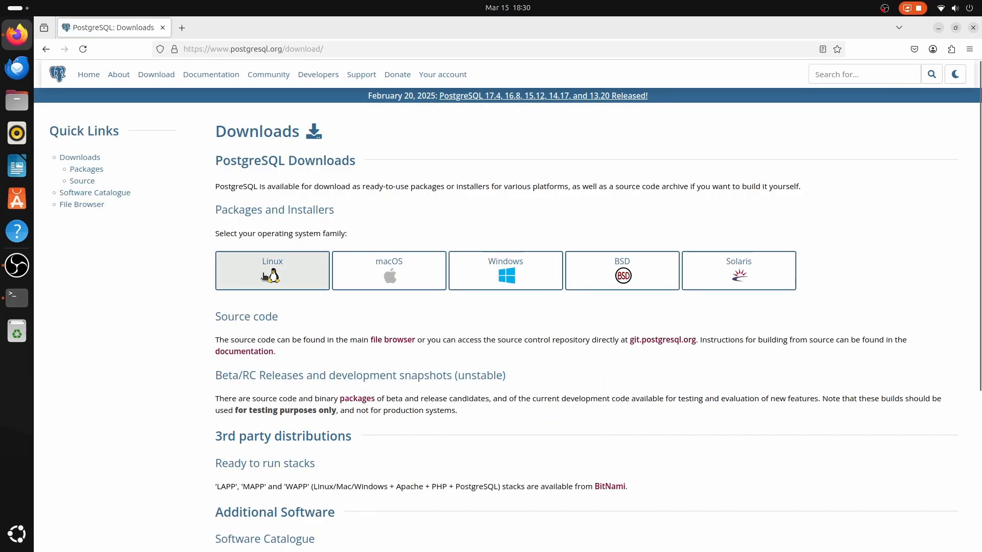
pyautogui.click(272, 270)
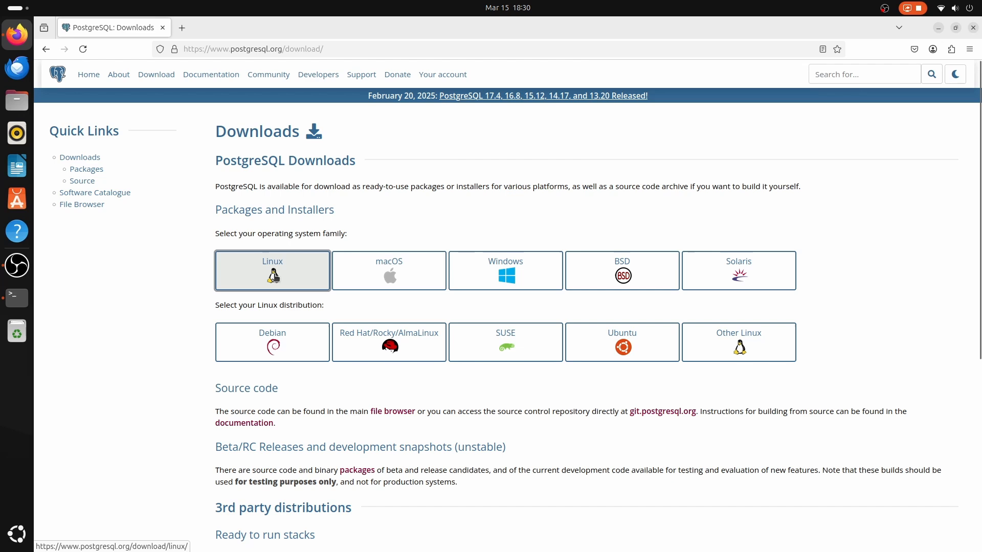
pyautogui.click(622, 347)
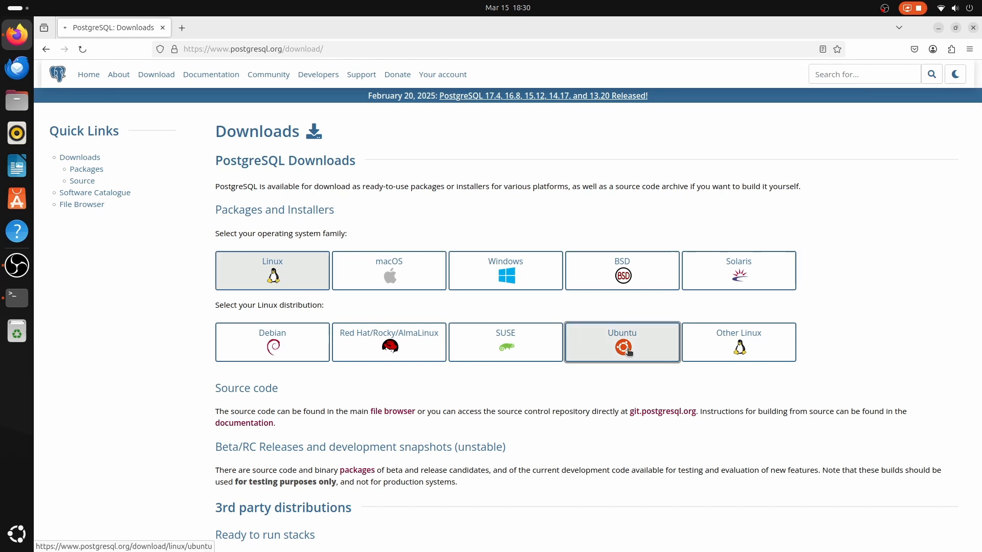
pyautogui.click(622, 341)
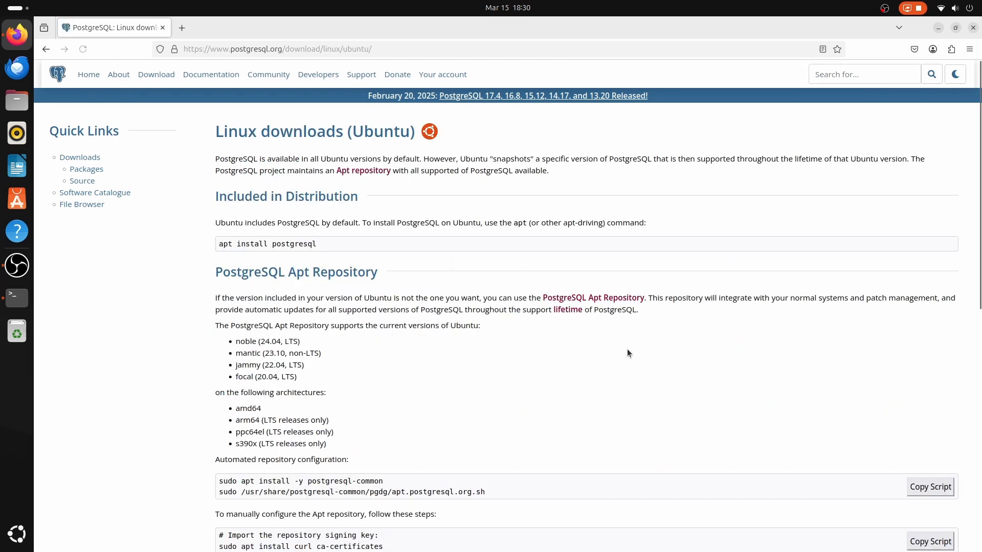
pyautogui.scroll(-3)
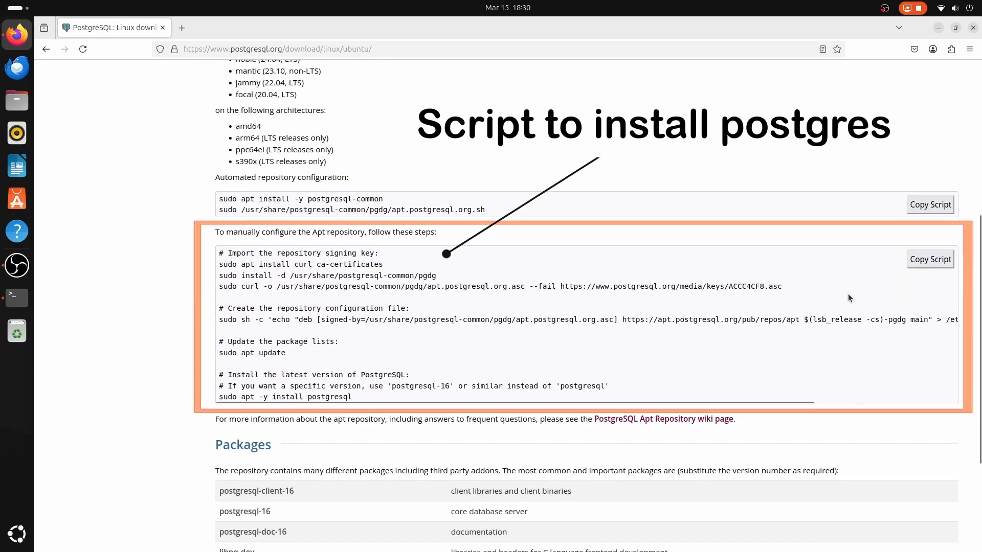
pyautogui.click(930, 258)
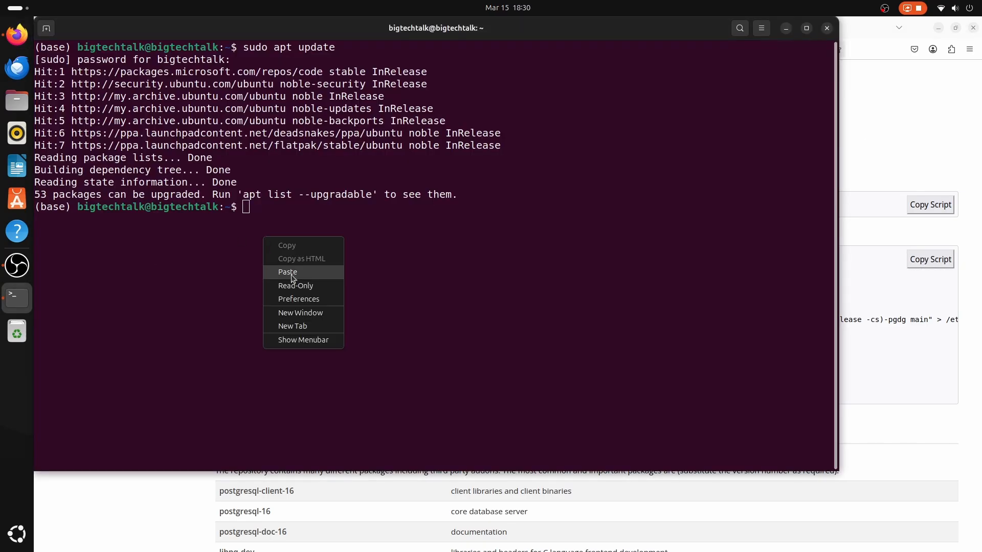
# - Paste and run the PostgreSQL 17 repository install script, then clear the terminal
pyautogui.click(287, 272)
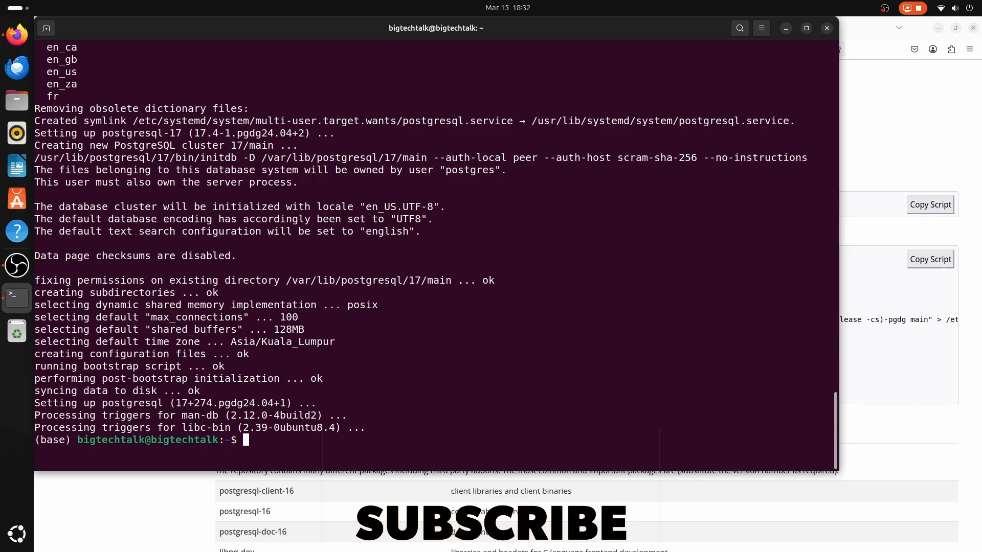
pyautogui.write('clear')
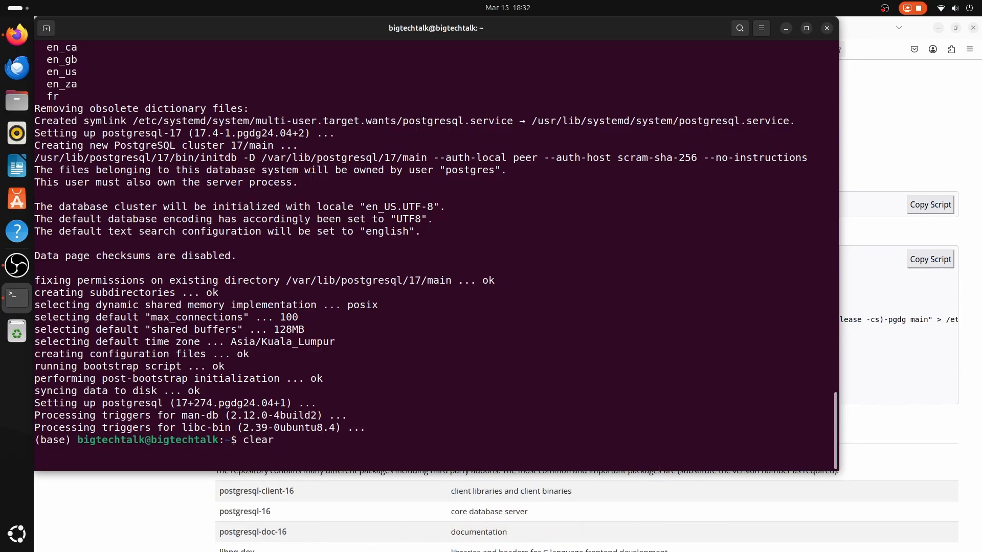
pyautogui.press('Return')
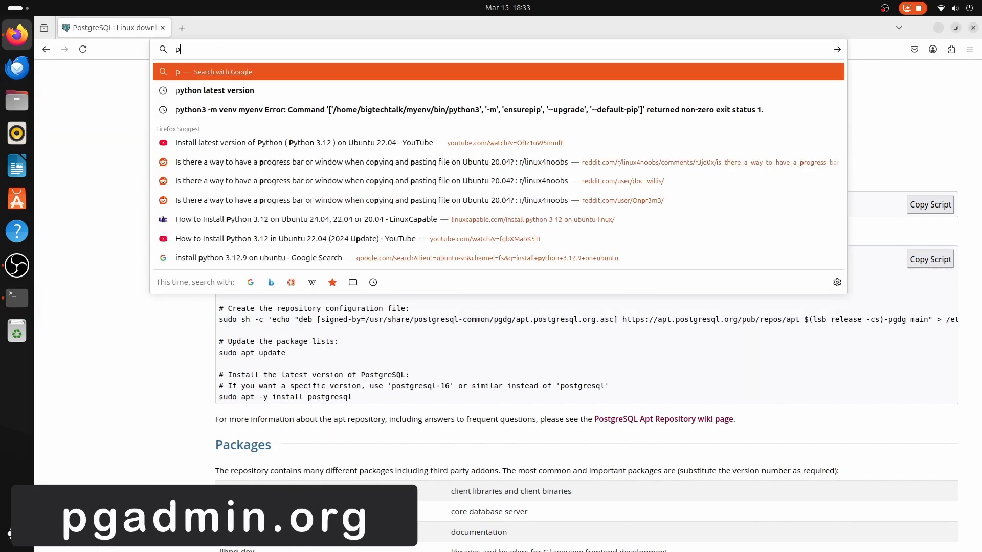
# - Visit pgadmin.org, open the pgAdmin 4 APT download page and scroll to its commands
pyautogui.write('gadmin.org')
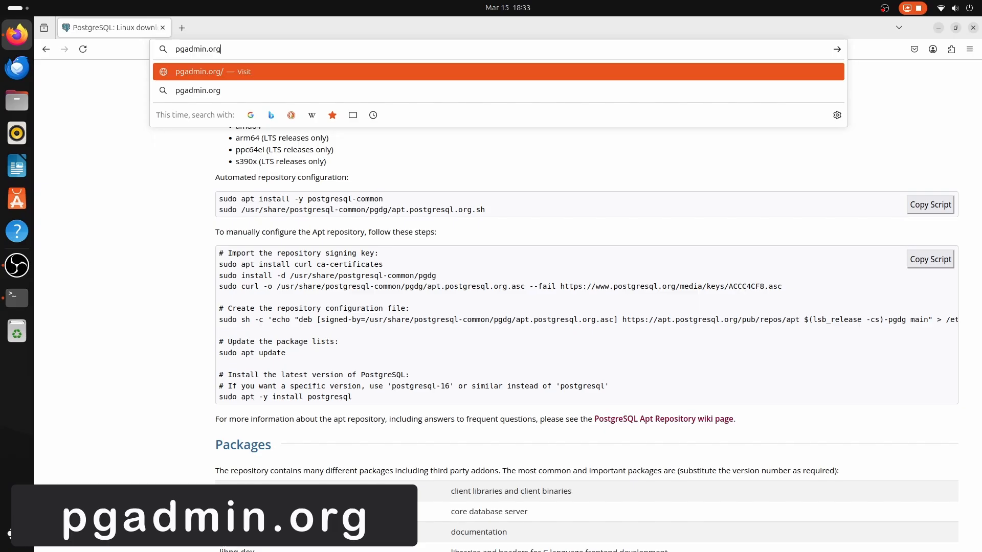
pyautogui.click(212, 71)
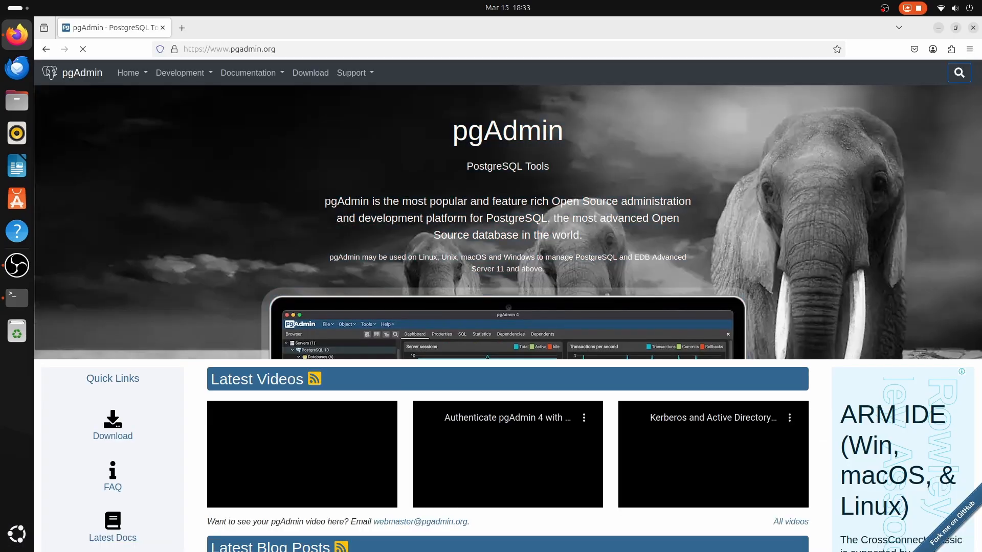
pyautogui.scroll(-3)
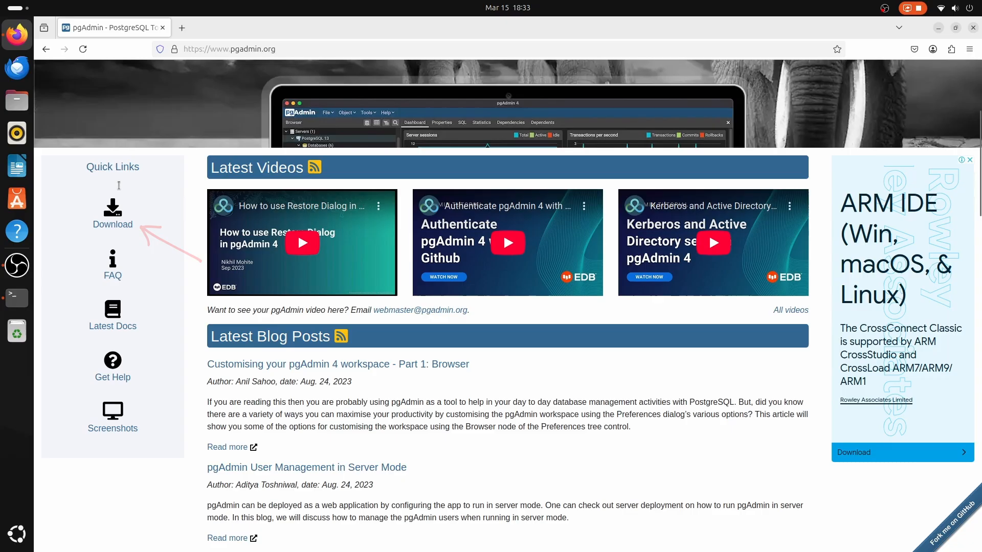
pyautogui.moveTo(105, 235)
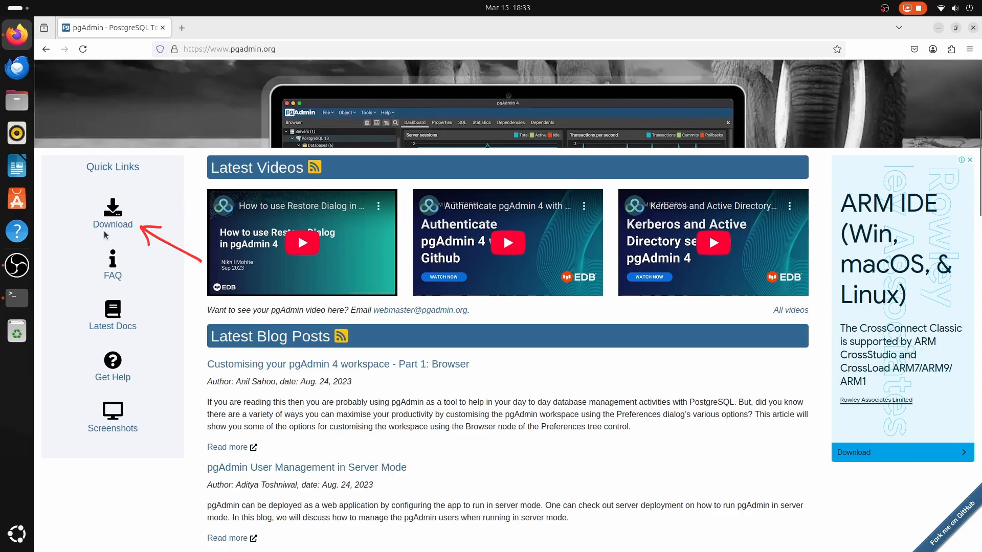
pyautogui.click(112, 209)
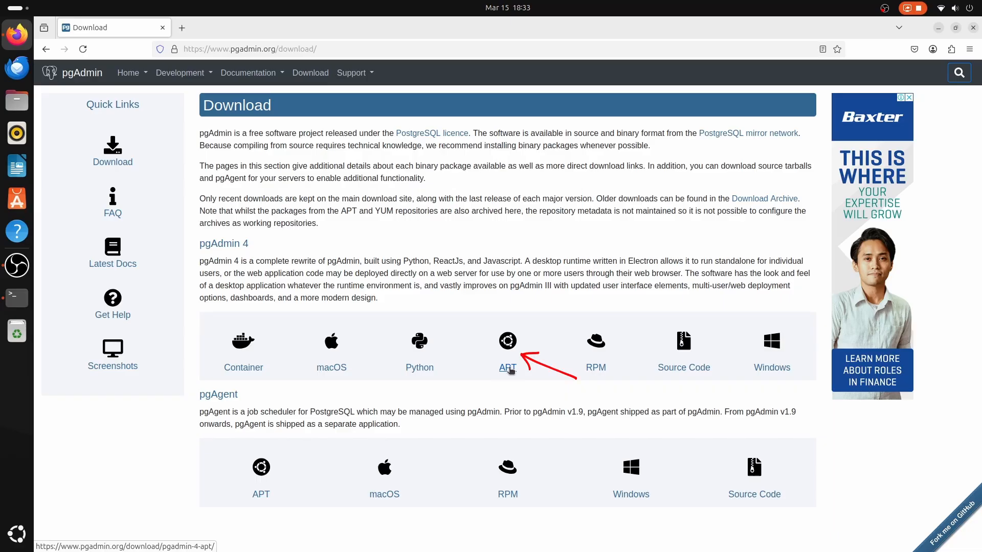
pyautogui.click(508, 350)
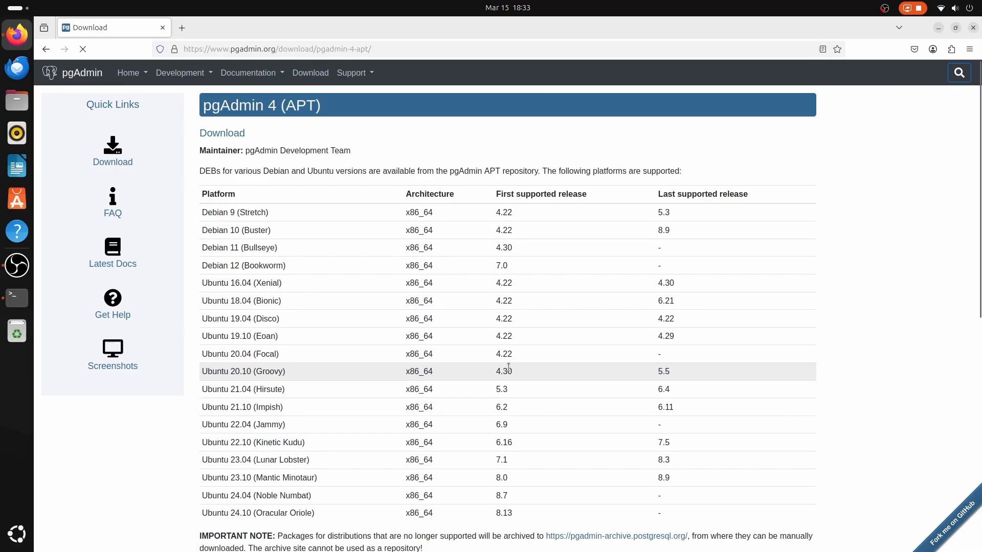
pyautogui.scroll(-3)
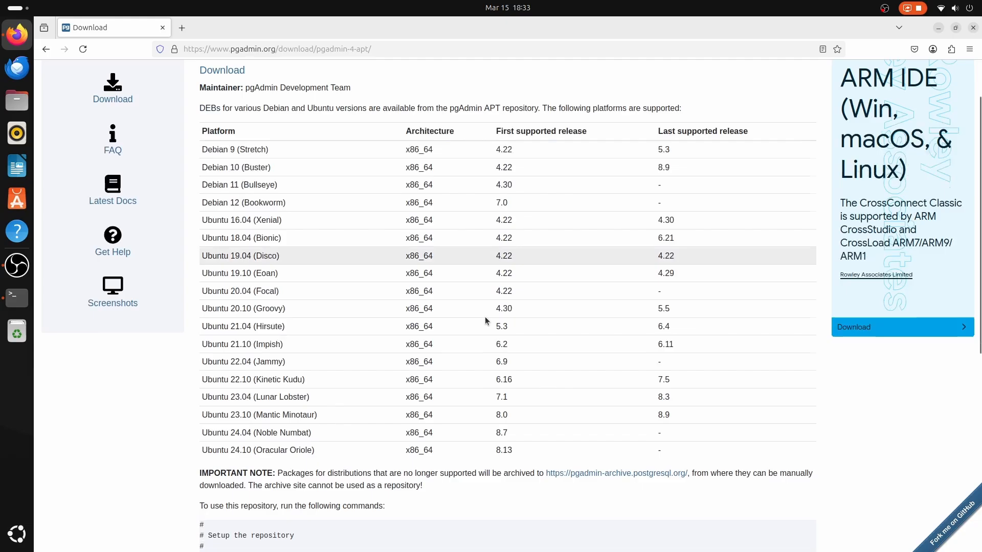
pyautogui.scroll(-3)
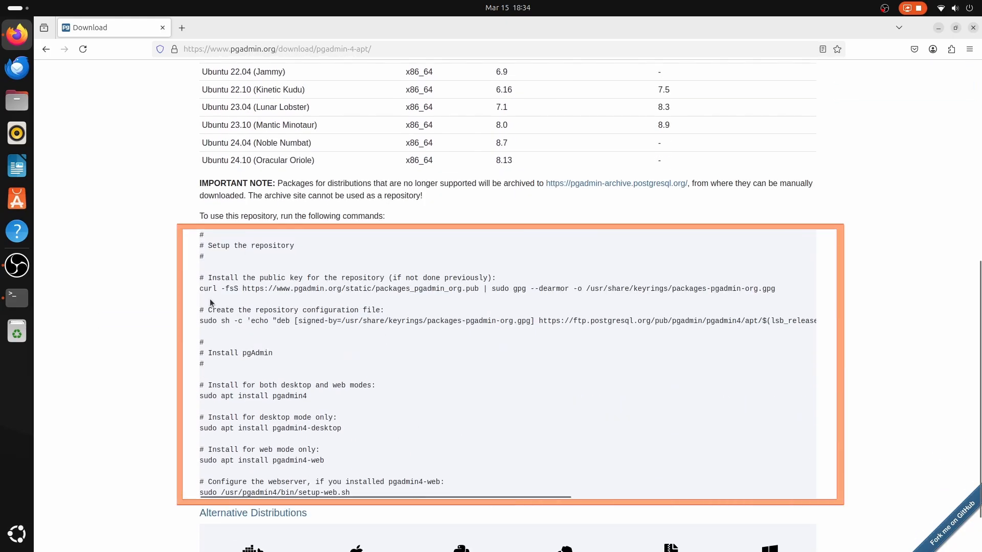
pyautogui.moveTo(209, 289)
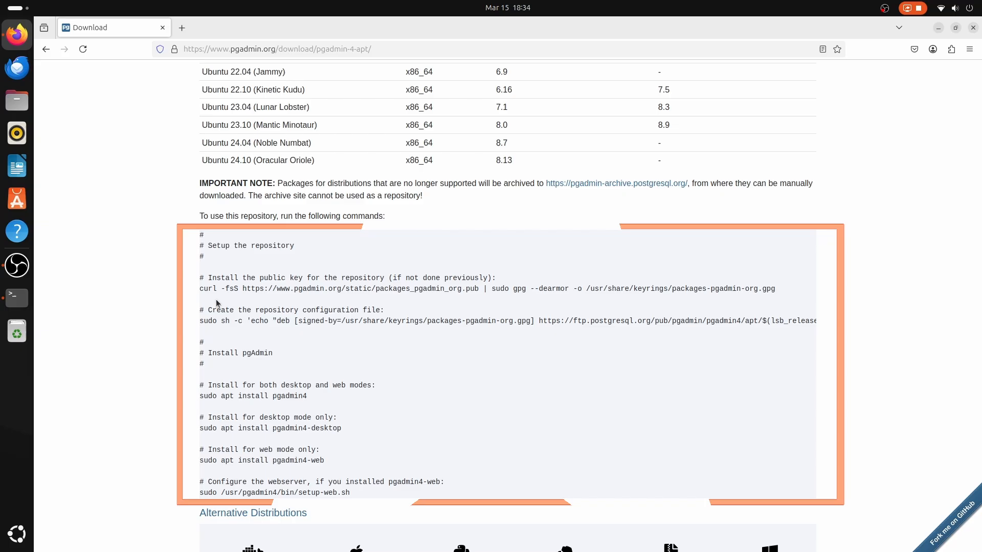
pyautogui.moveTo(16, 297)
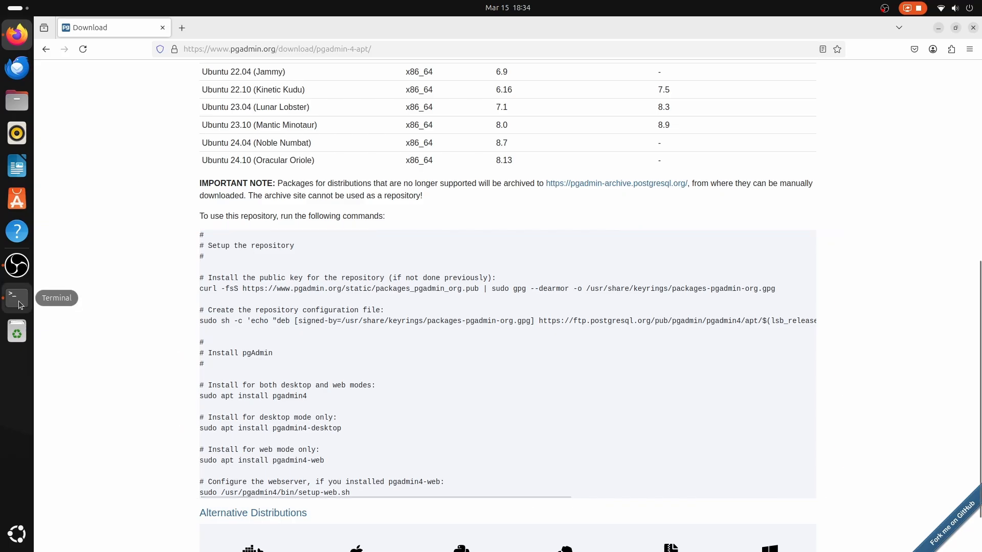
# - Run sudo apt install curl in a Terminal opened from the dock
pyautogui.click(16, 297)
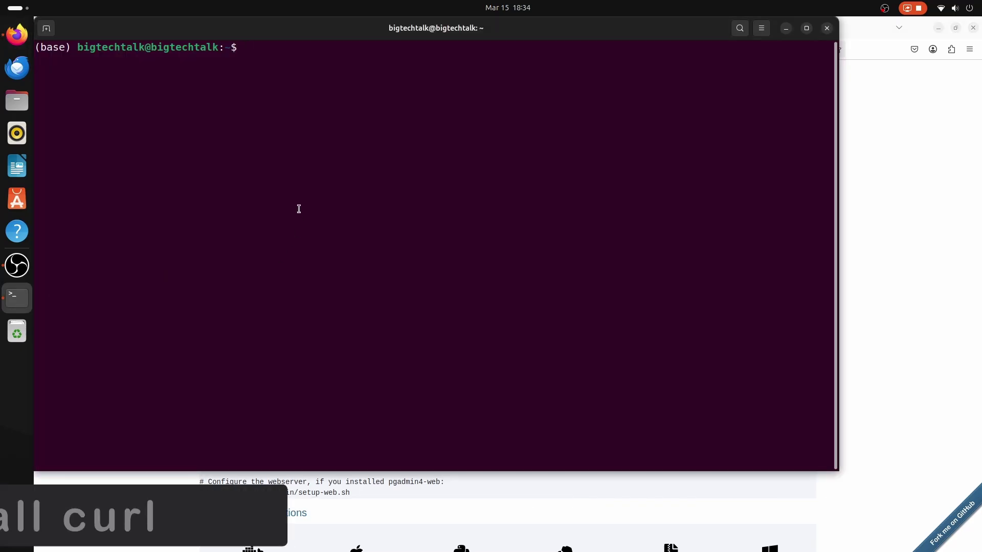
pyautogui.write('sudo apt')
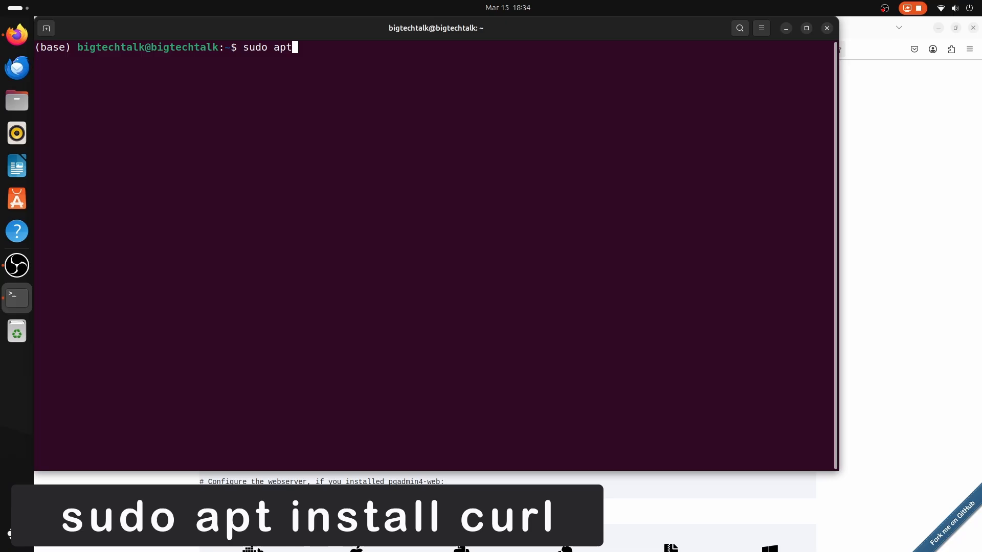
pyautogui.write('install curl')
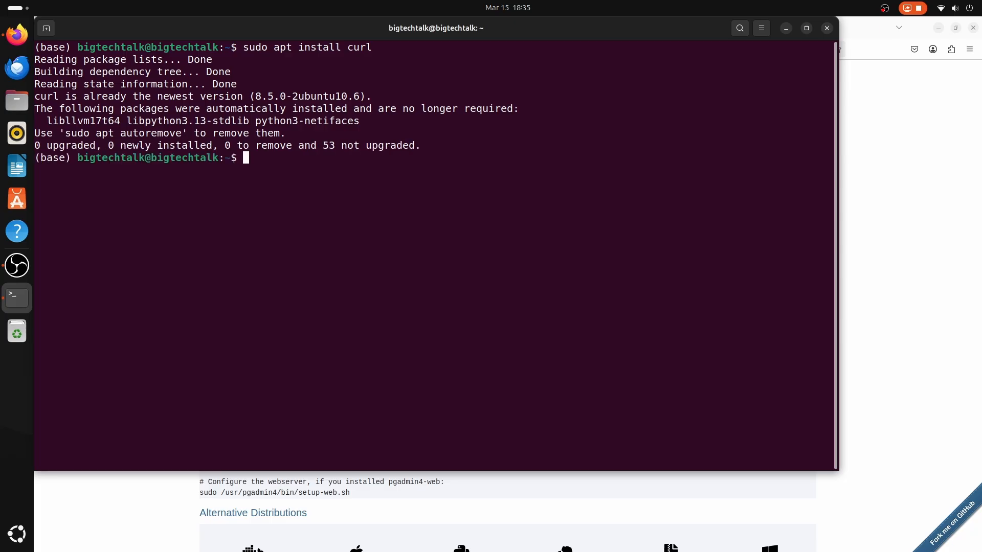
pyautogui.moveTo(15, 32)
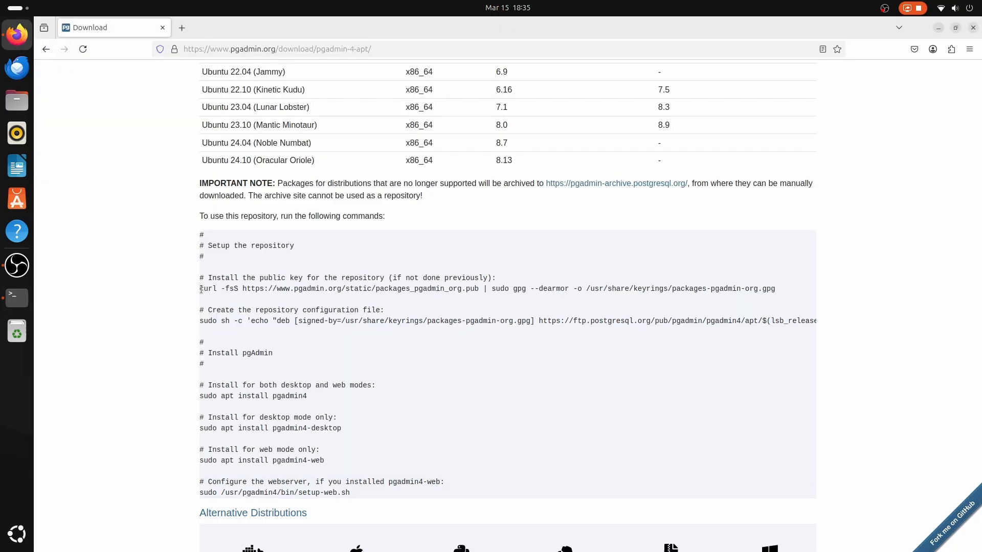
# - Add the pgAdmin signing key and apt repository, update package lists, then clear
pyautogui.moveTo(199, 288); pyautogui.dragTo(775, 288)
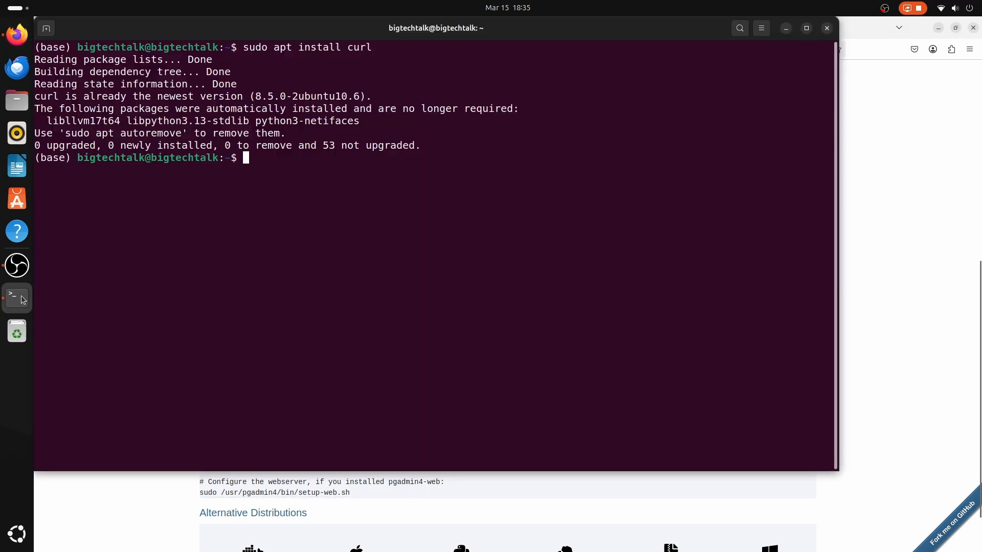
pyautogui.write('curl -fsS https://www.pgadmin.org/static/packages_pgadmin_org.pub | sudo gpg --dearmor -o /usr/share/keyrings/packages-pgadmin-org.gpg')
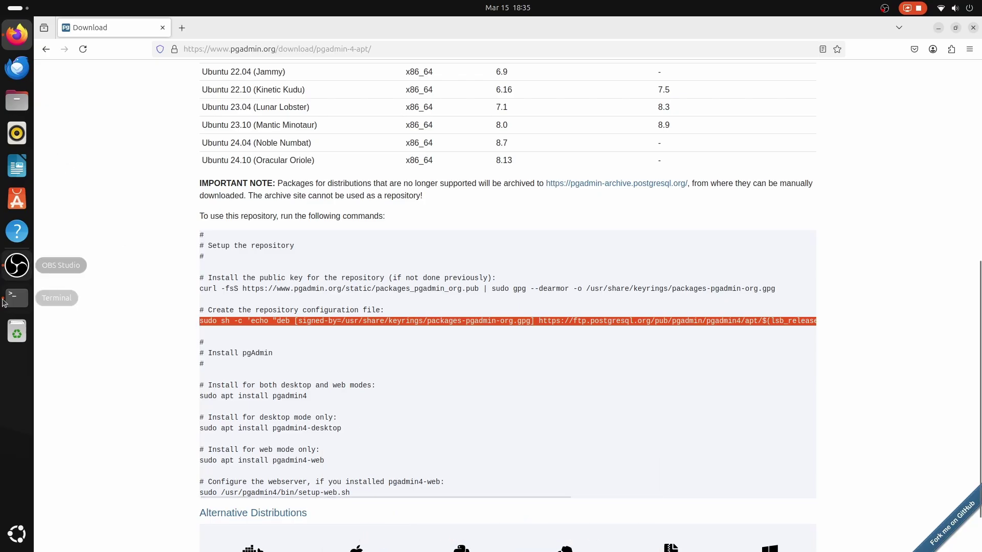
pyautogui.click(17, 298)
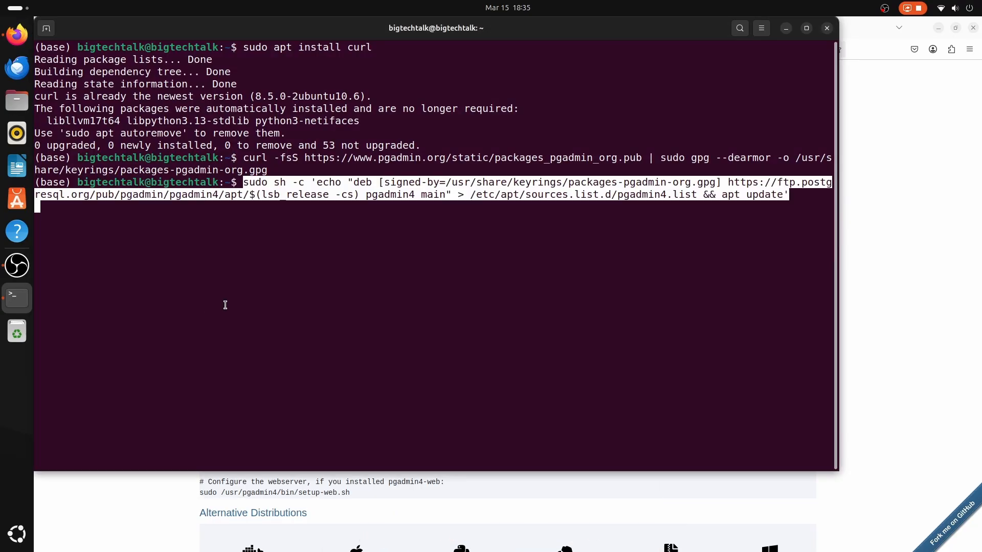
pyautogui.press('Return')
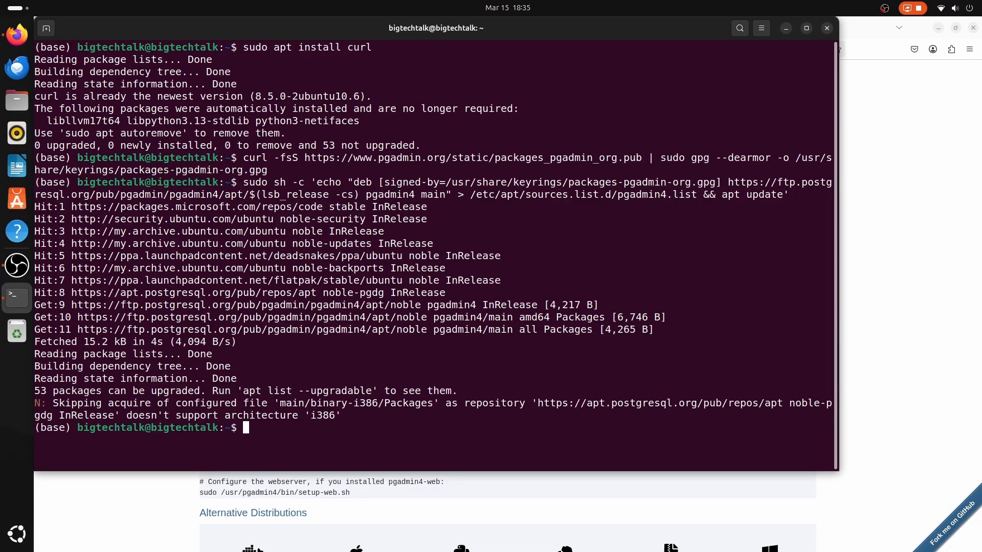
pyautogui.write('clear')
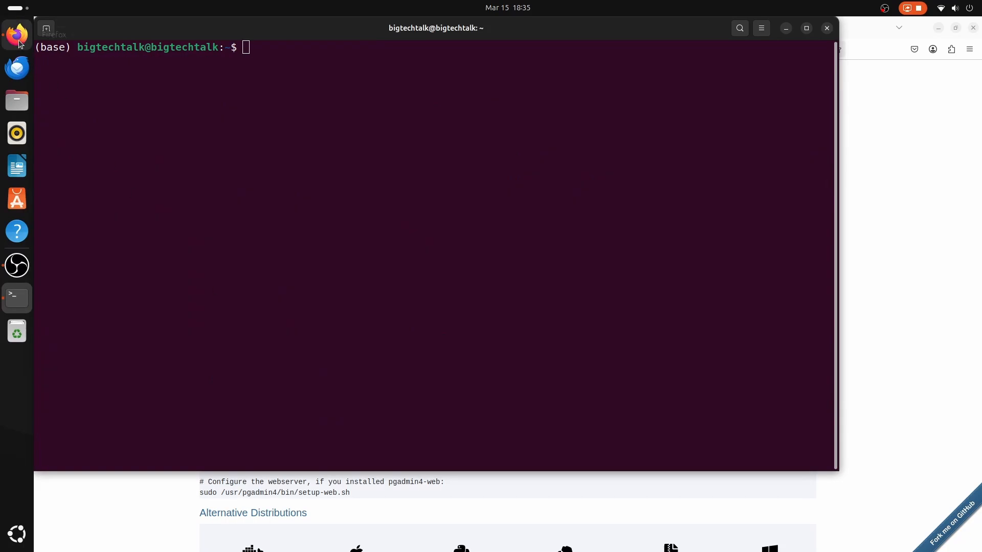
# - Run sudo apt install pgadmin4-desktop in the terminal
pyautogui.click(17, 34)
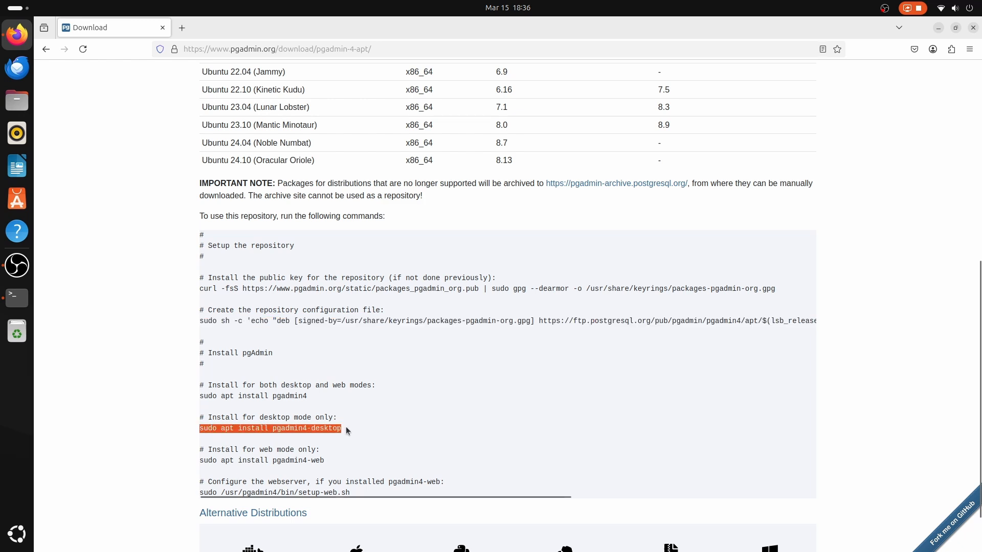
pyautogui.click(17, 298)
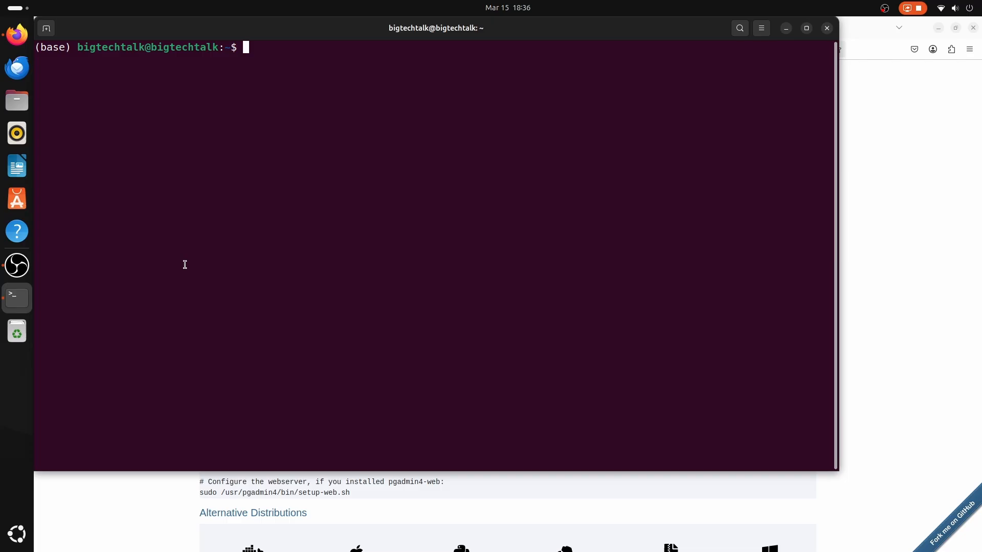
pyautogui.write('sudo apt install pgadmin4-desktop')
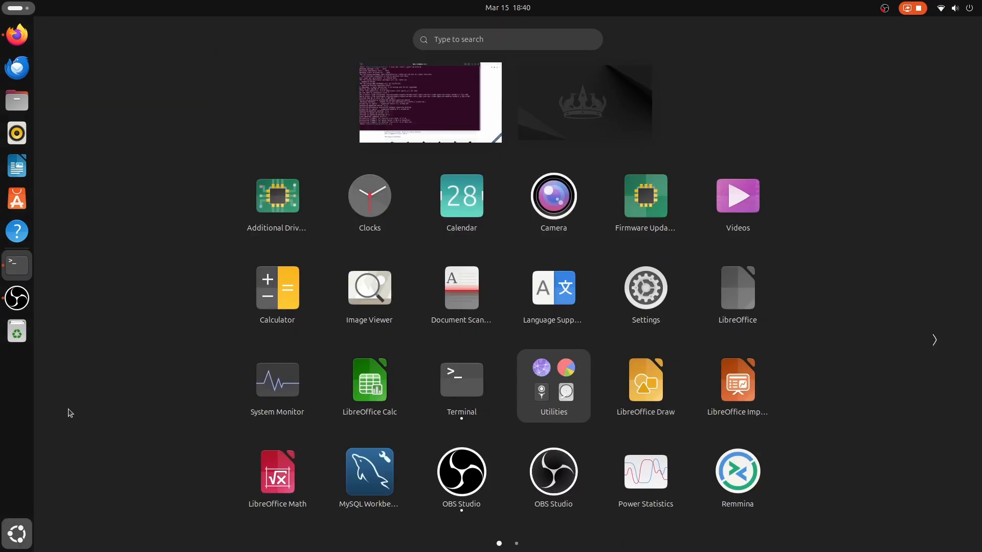
# - Launch pgAdmin 4 and start registering a new server under Servers
pyautogui.write('pgad')
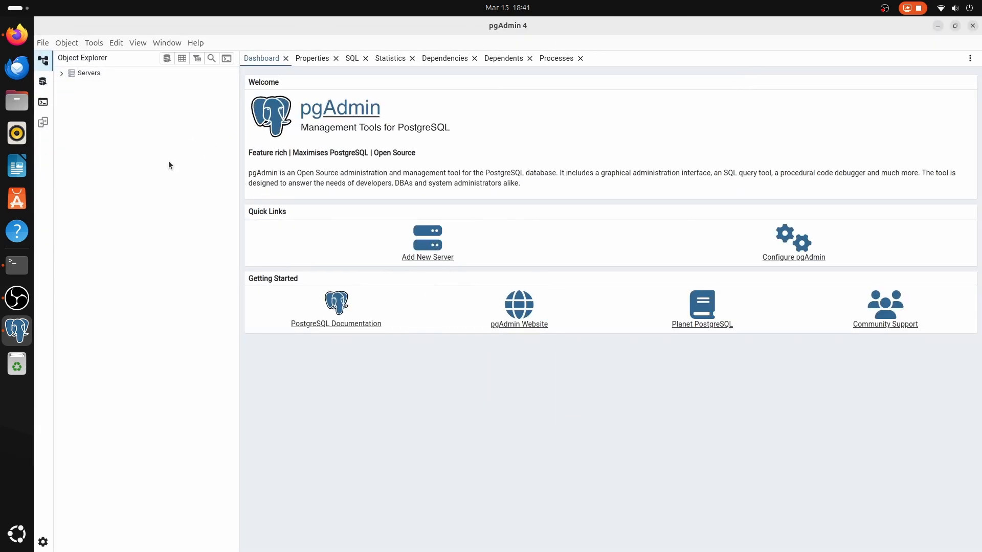
pyautogui.click(88, 73)
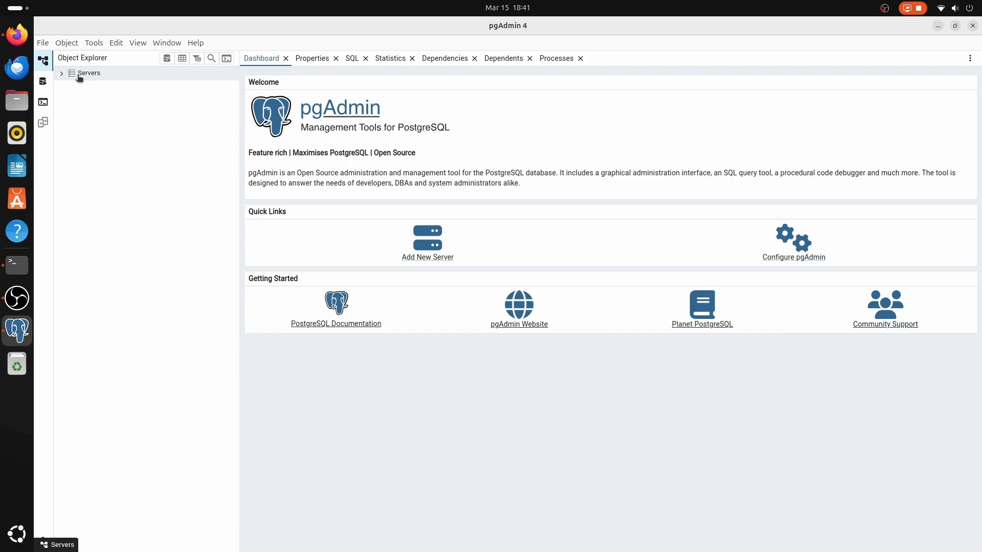
pyautogui.rightClick(89, 73)
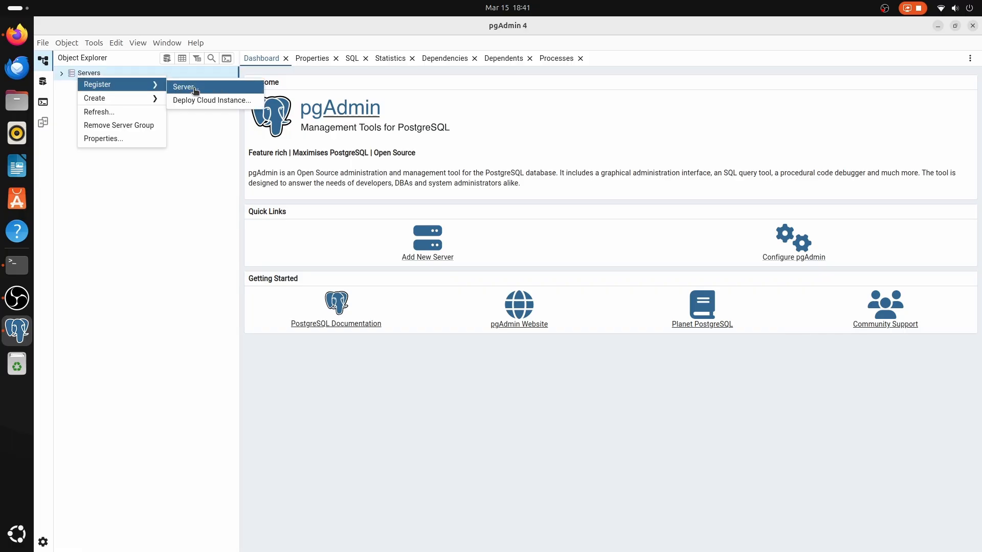
pyautogui.click(184, 87)
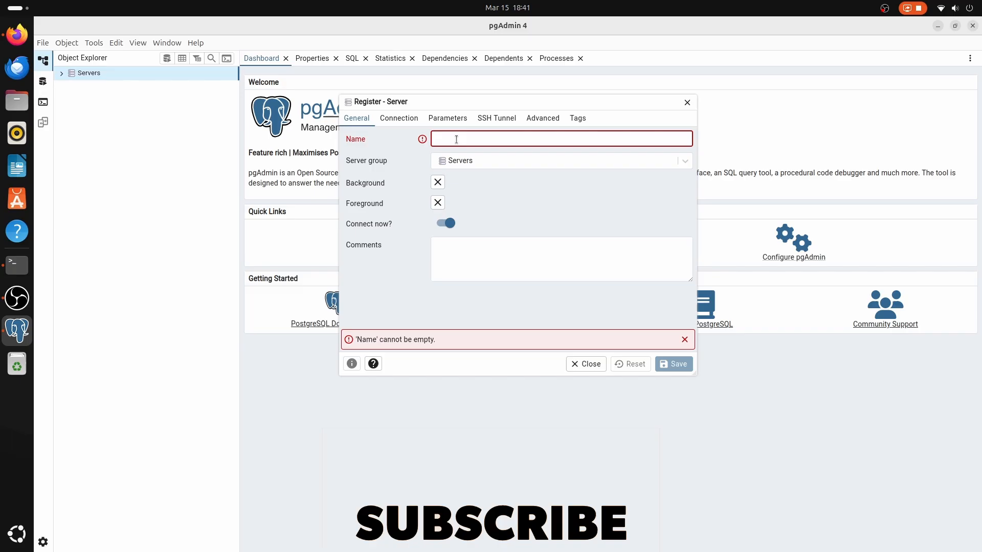
# - Name the server LocalConnection and set its host name to localhost
pyautogui.write('Local')
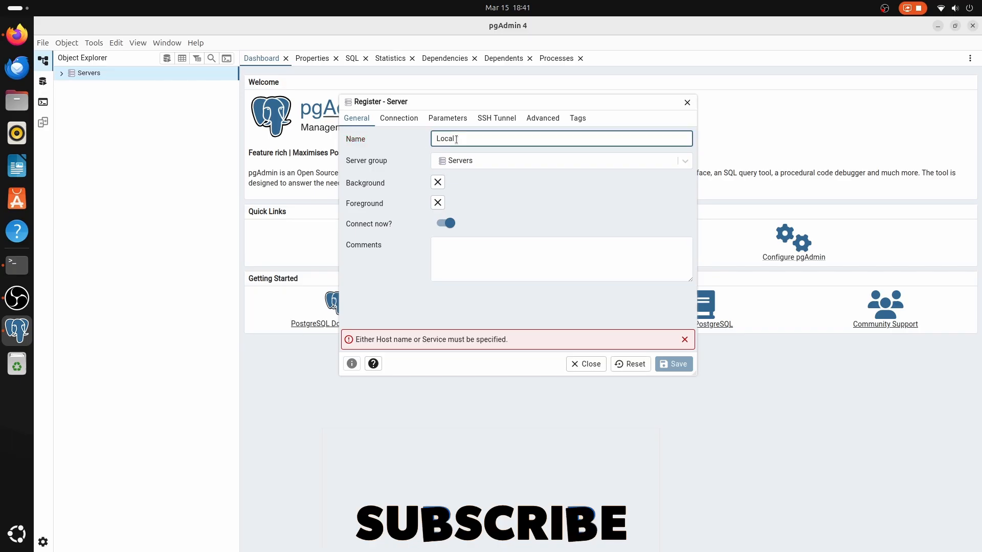
pyautogui.write('Connection')
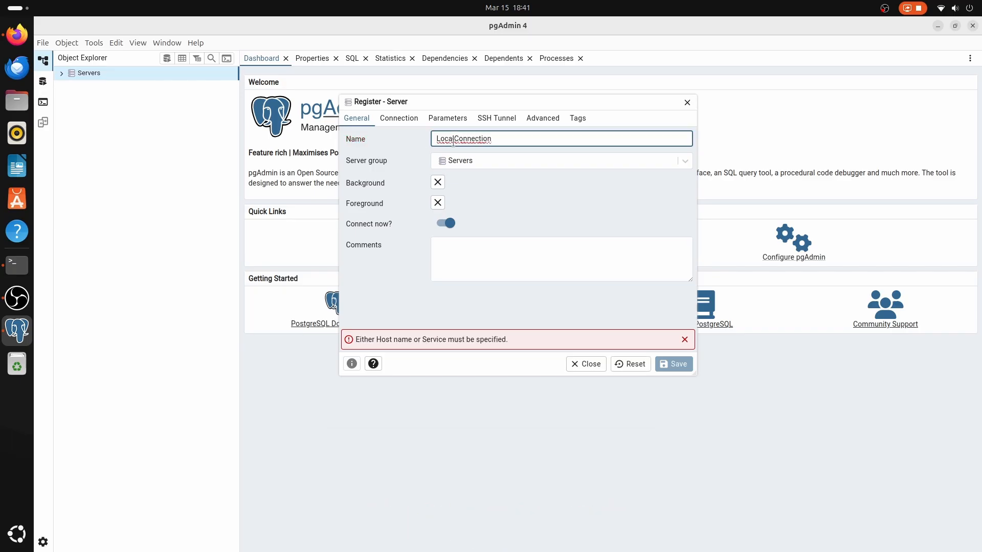
pyautogui.click(399, 118)
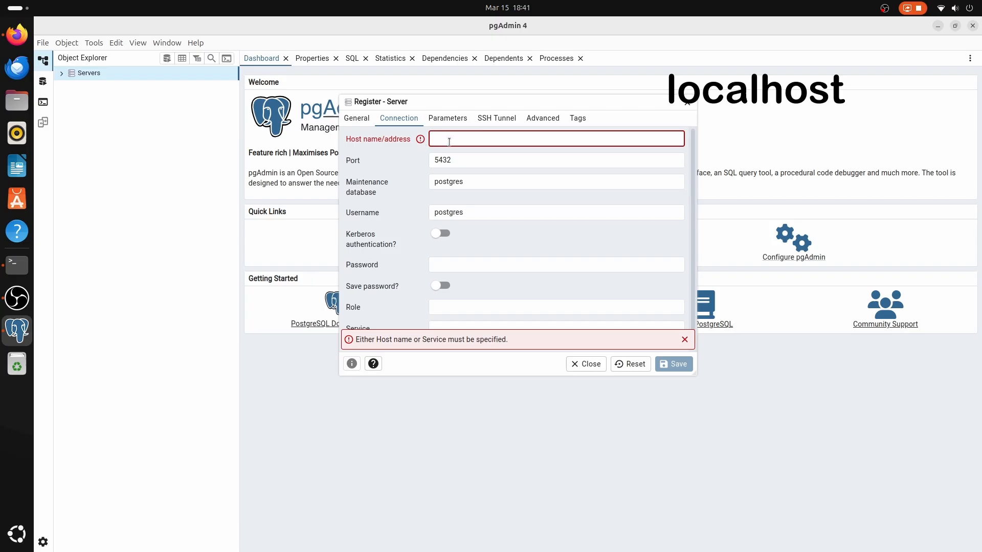
pyautogui.write('localhost')
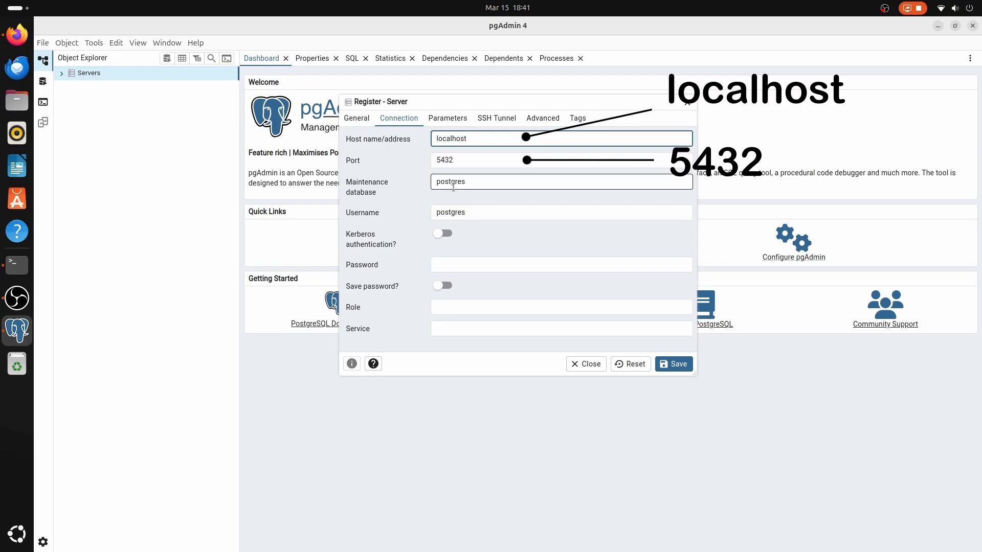
pyautogui.click(561, 264)
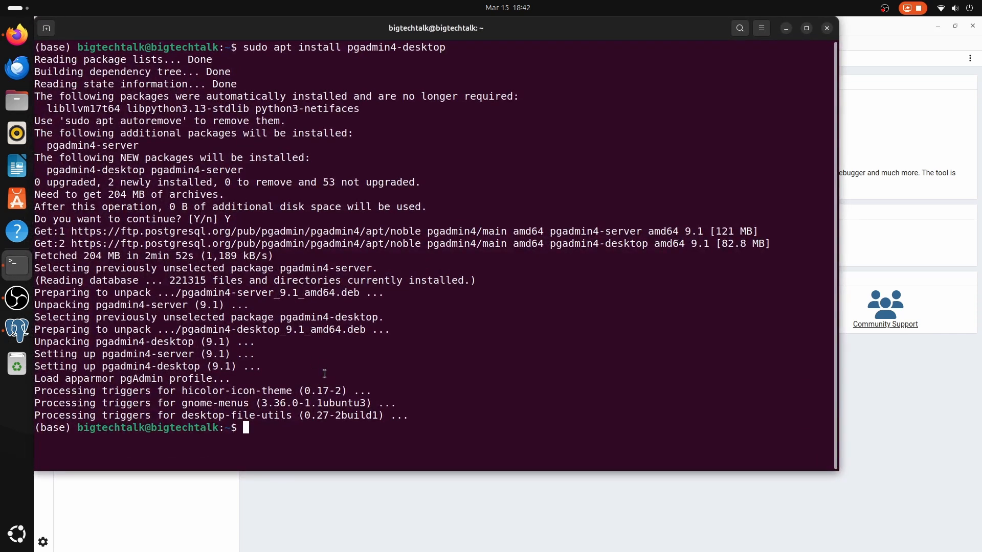
# - Clear the terminal and start psql as the postgres user with sudo -u postgres psql
pyautogui.write('clear')
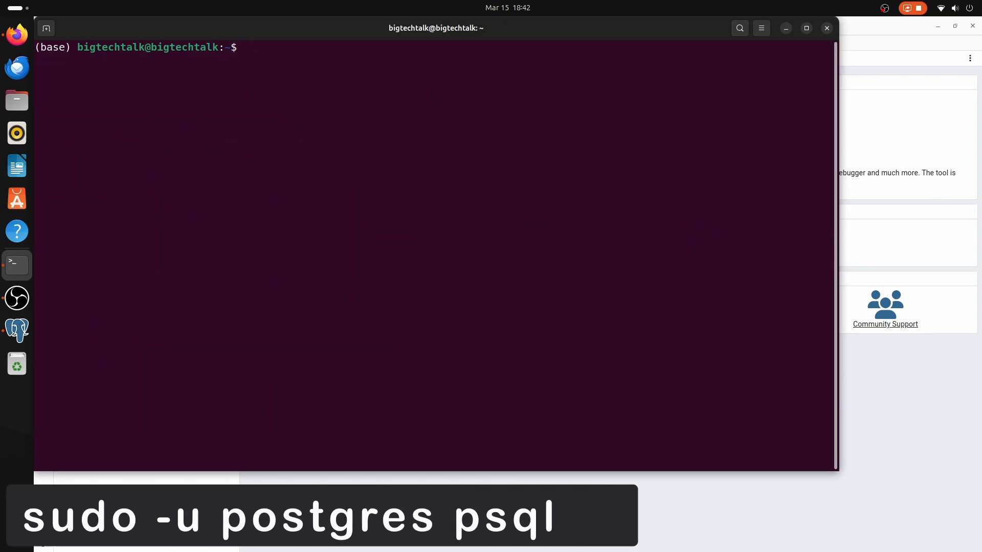
pyautogui.write('sudo')
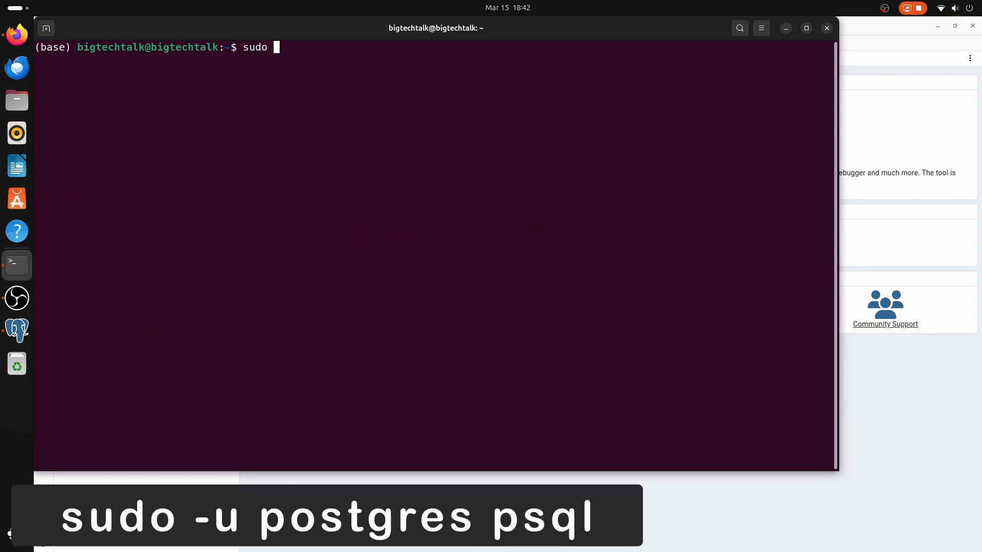
pyautogui.write('-u pos')
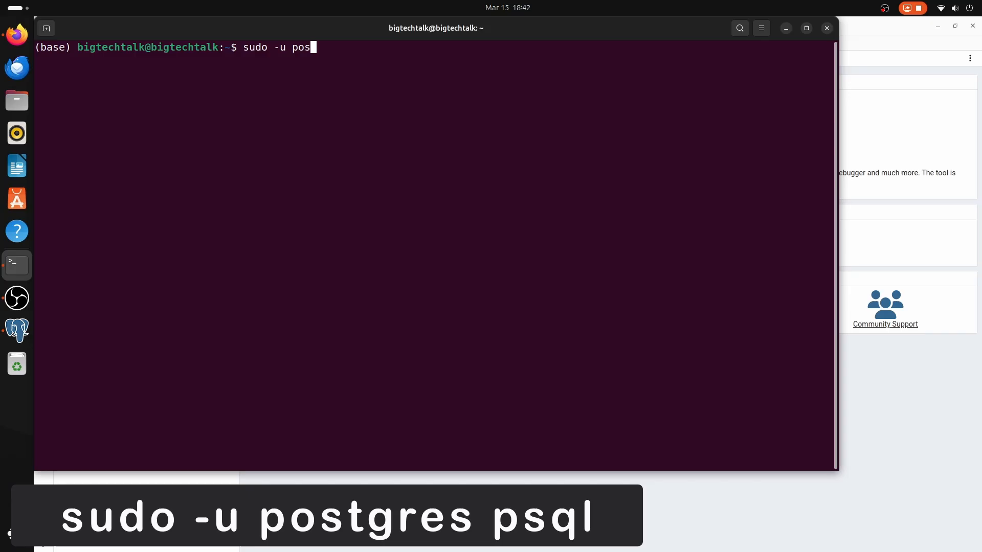
pyautogui.write('tgres psql')
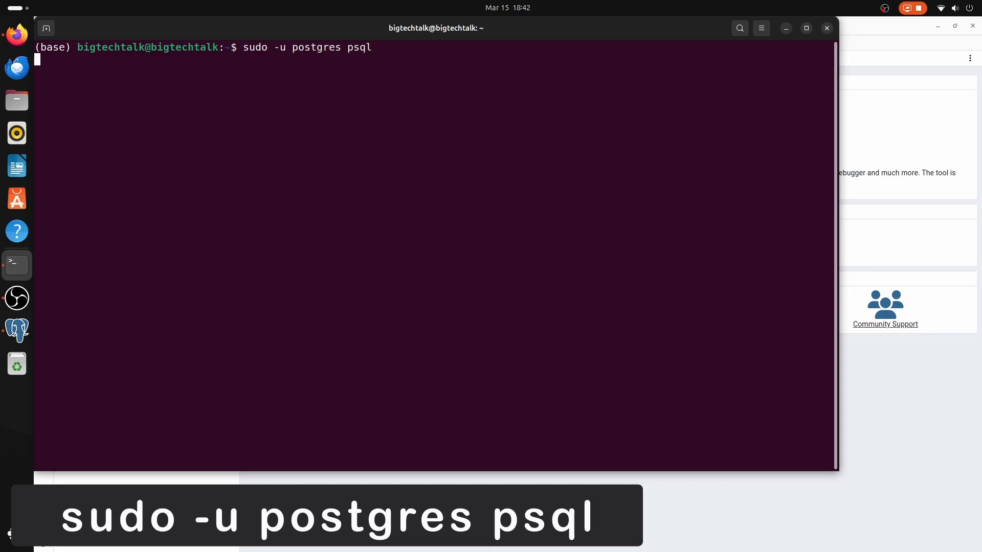
pyautogui.press('Return')
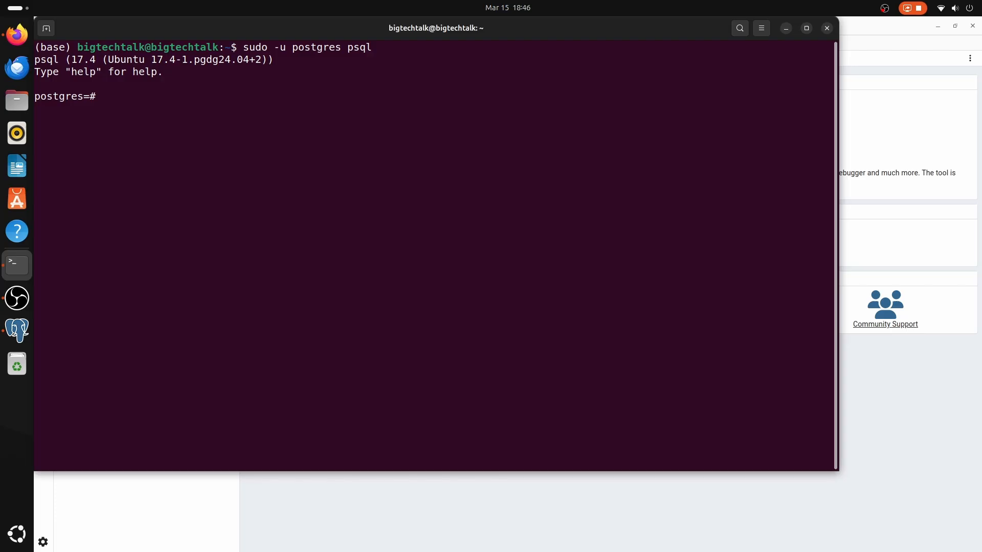
pyautogui.write('alter user')
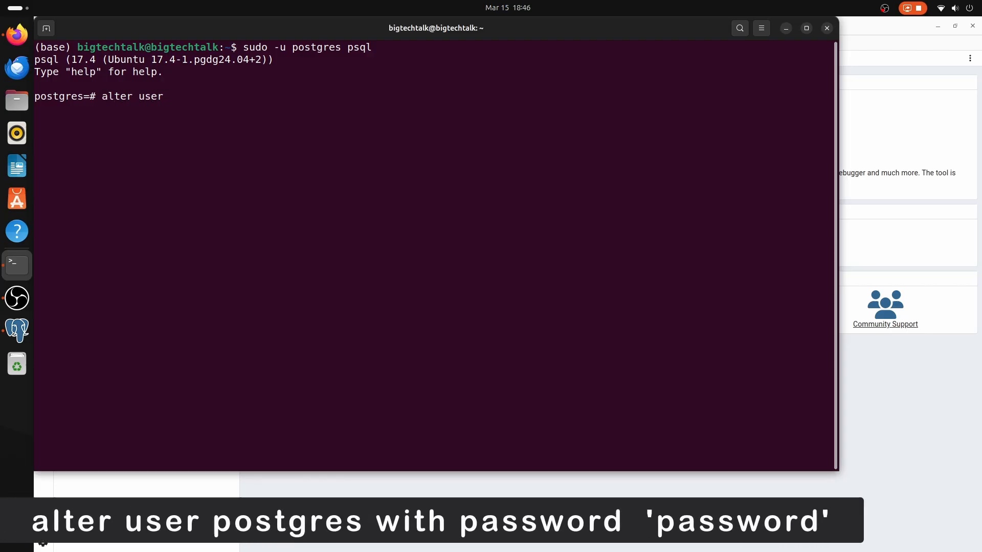
pyautogui.write('postgre')
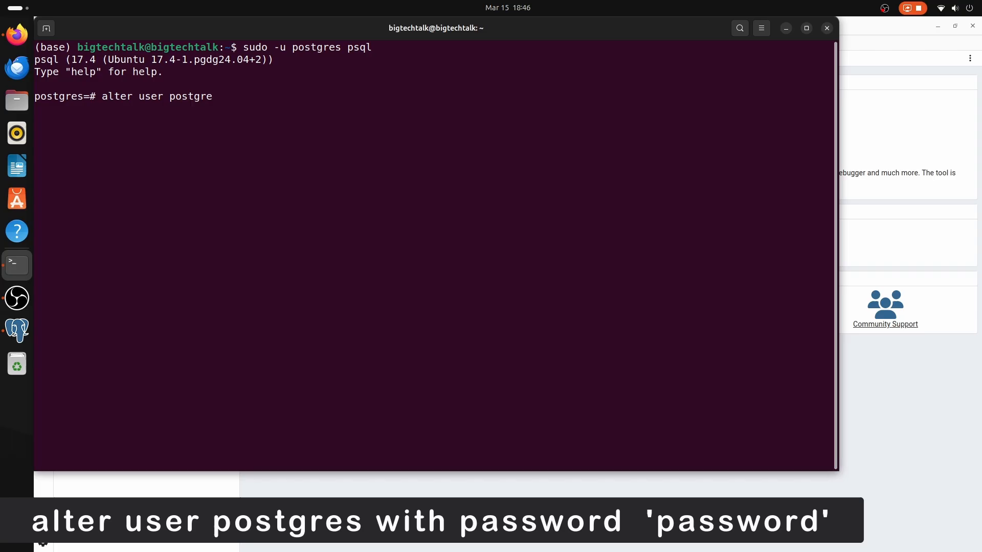
pyautogui.write('s with pass')
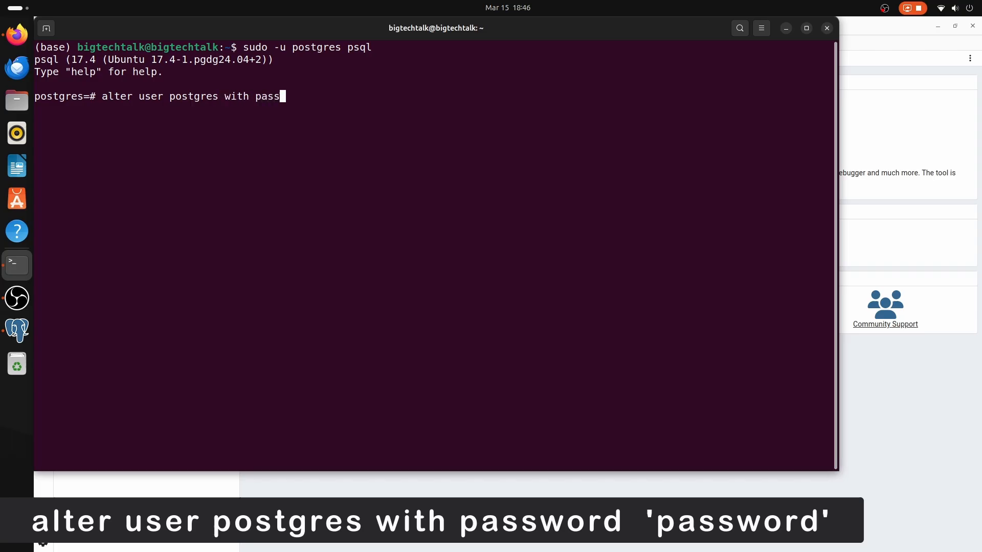
pyautogui.write("word '")
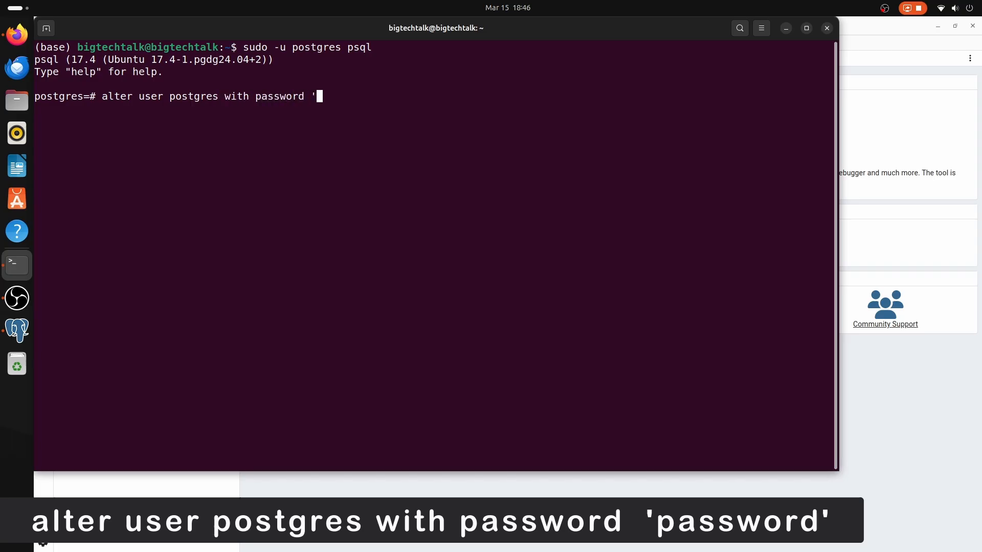
pyautogui.write('password')
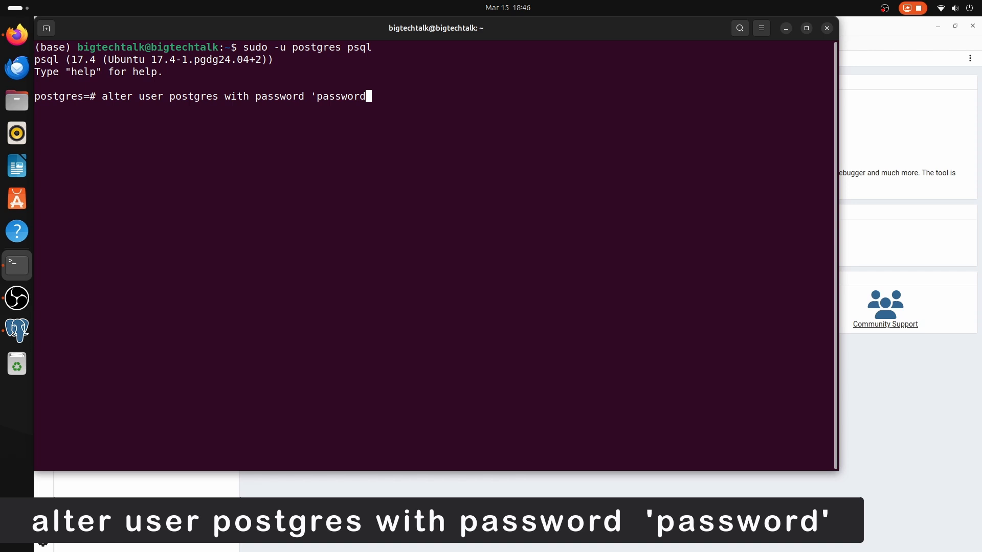
pyautogui.write("';")
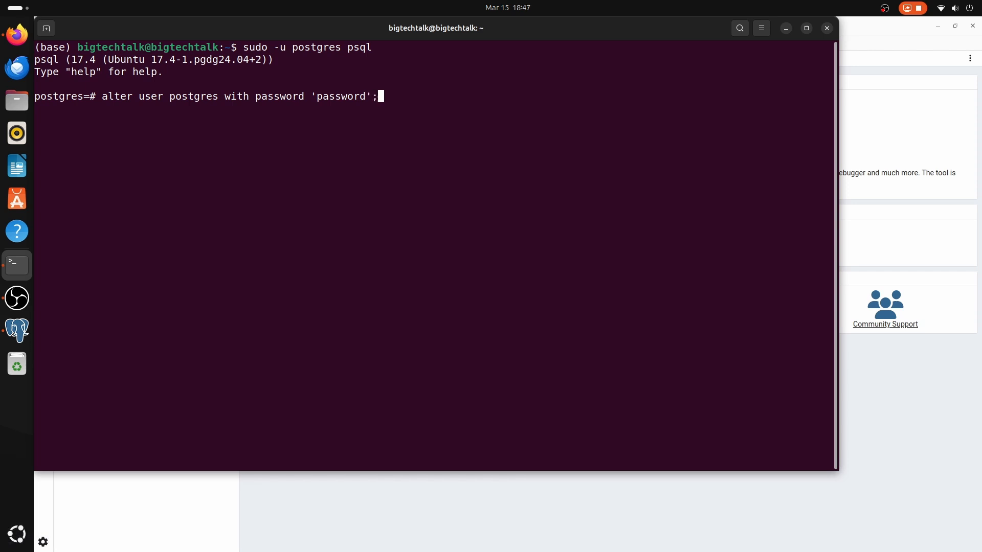
pyautogui.press('Return')
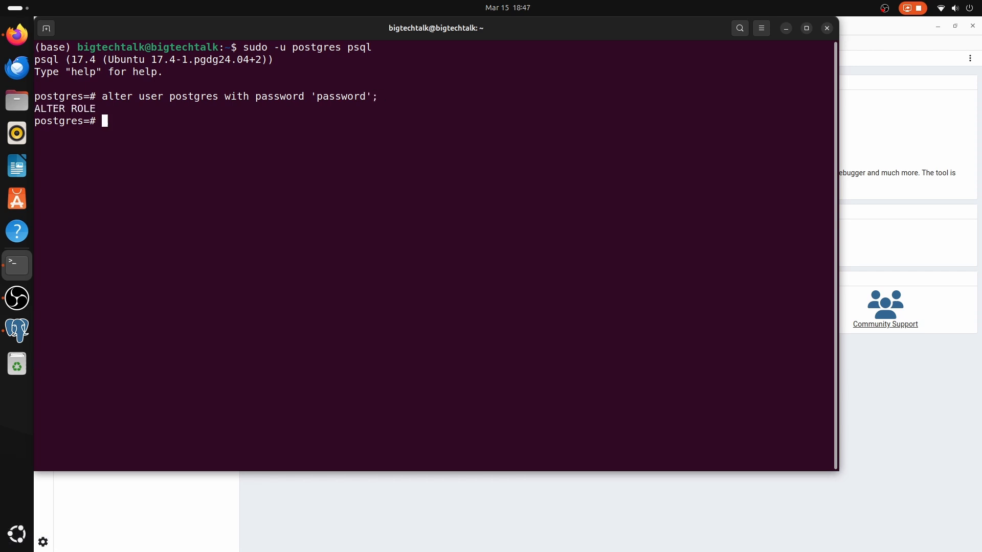
pyautogui.write('qui')
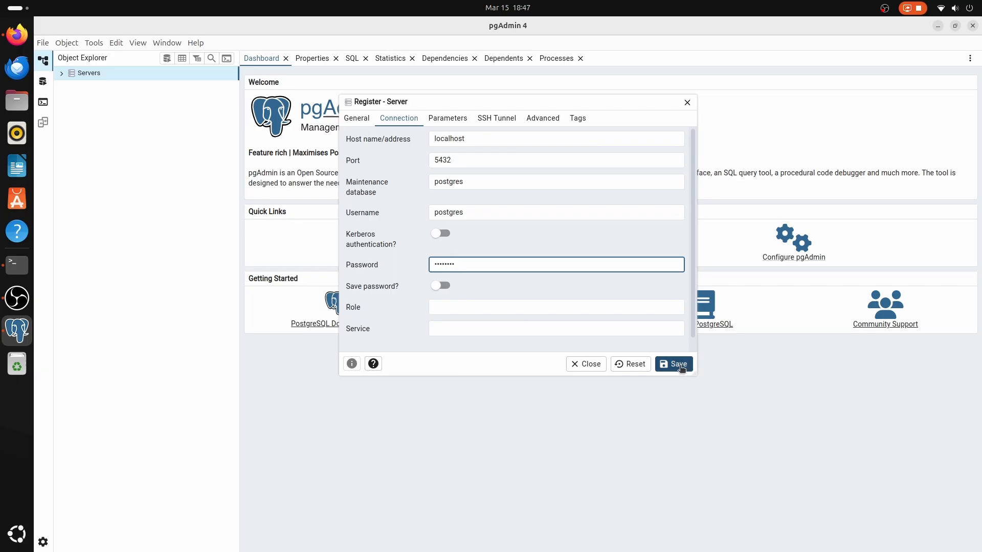
# - Save the LocalConnection server and expand postgres > Schemas > public
pyautogui.click(673, 364)
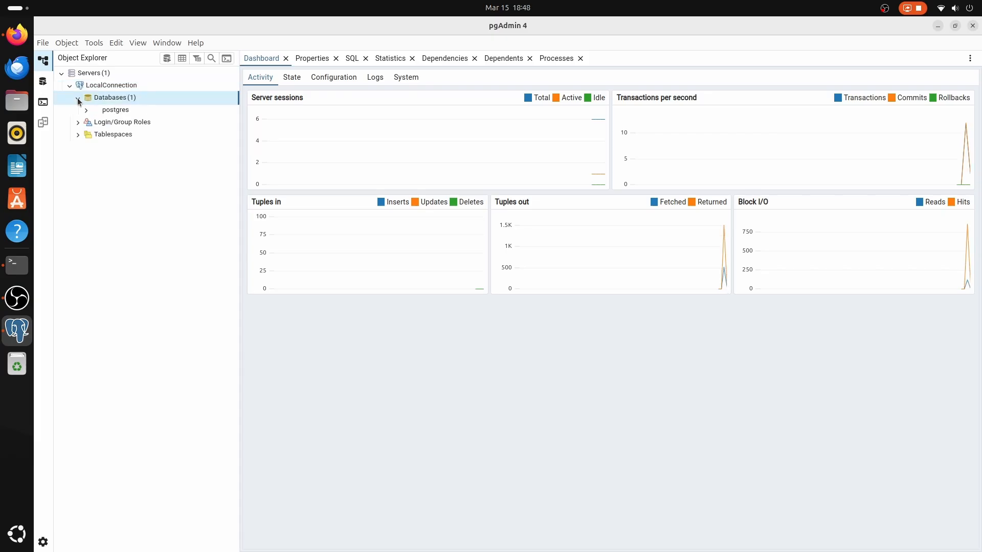
pyautogui.click(115, 109)
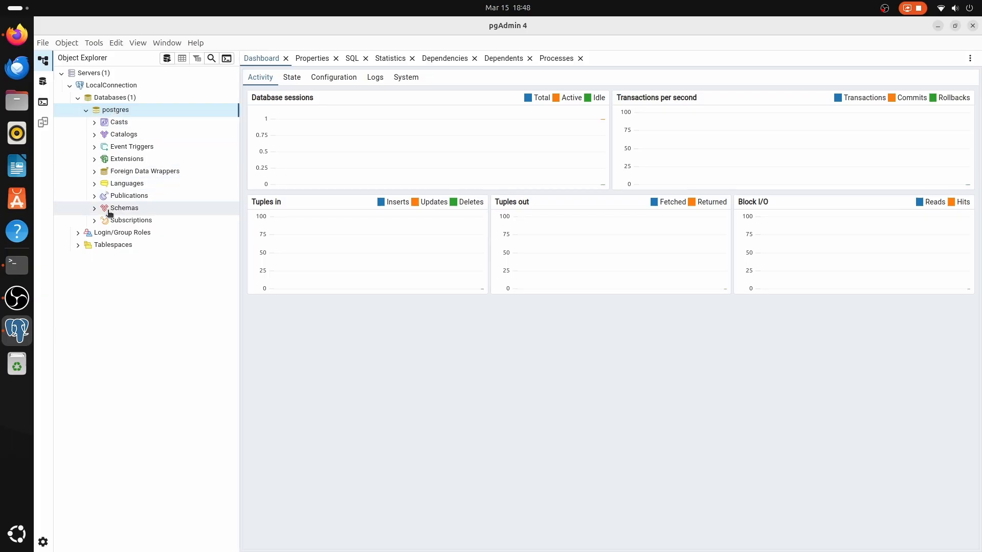
pyautogui.click(94, 208)
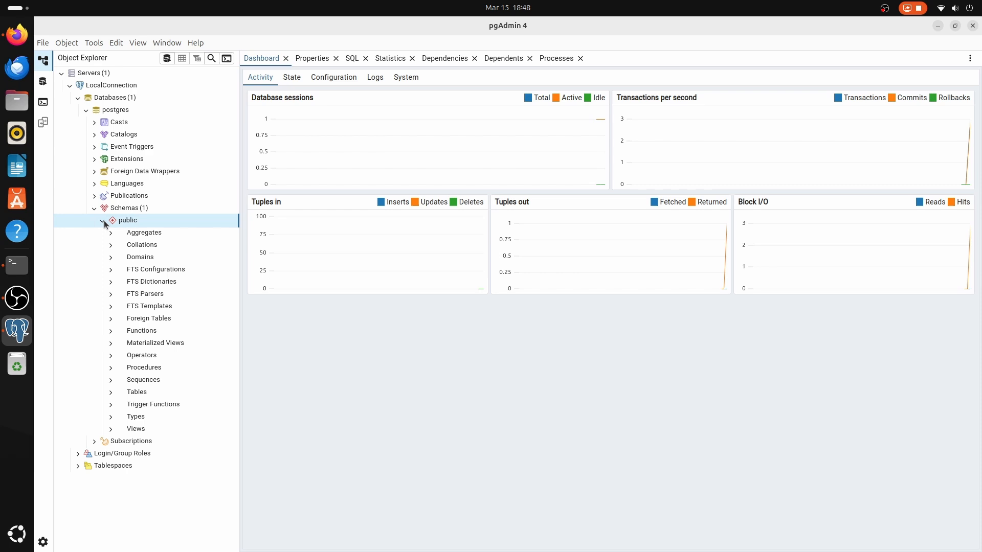
pyautogui.click(137, 392)
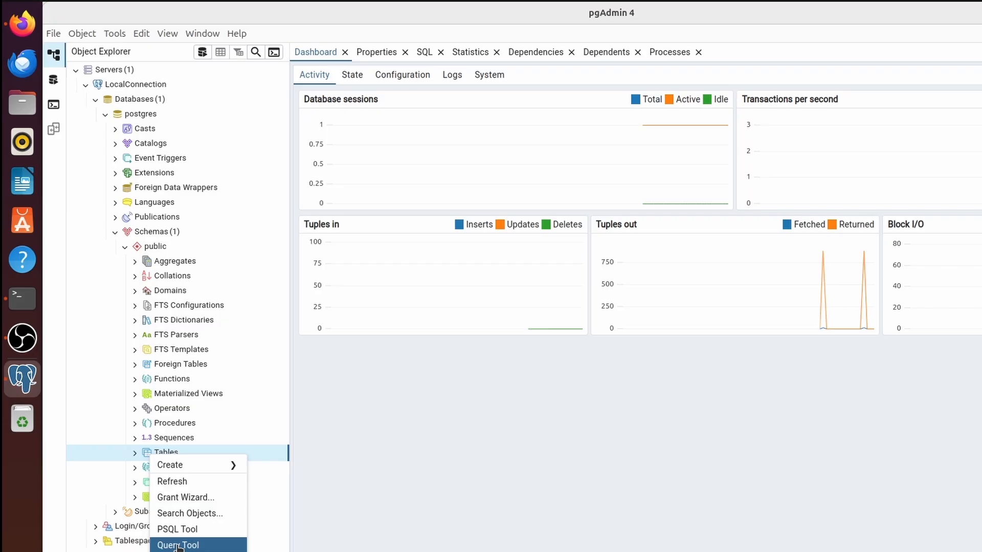
# - Run CREATE TABLE EMPLOYEE in a postgres Query Tool and expand the new employee table
pyautogui.click(178, 545)
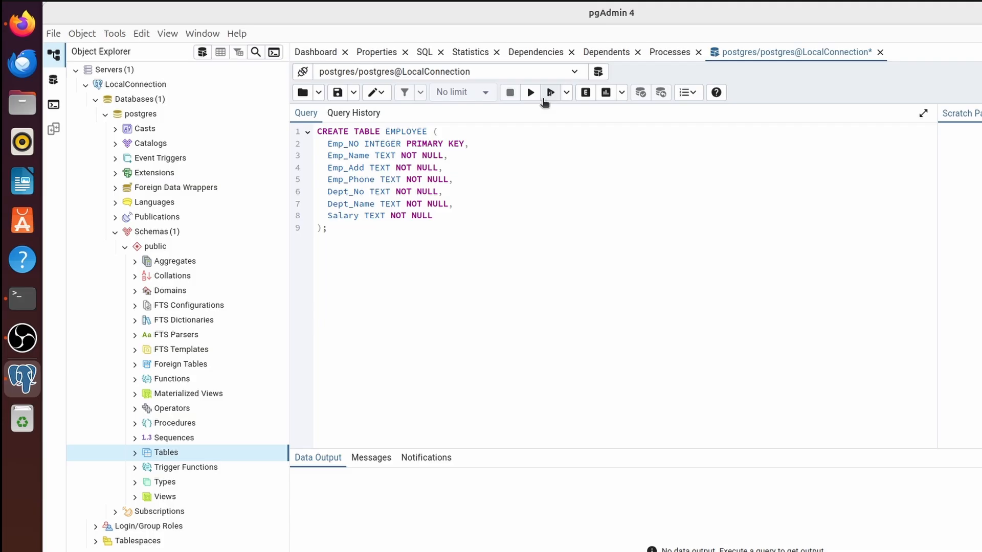
pyautogui.click(530, 92)
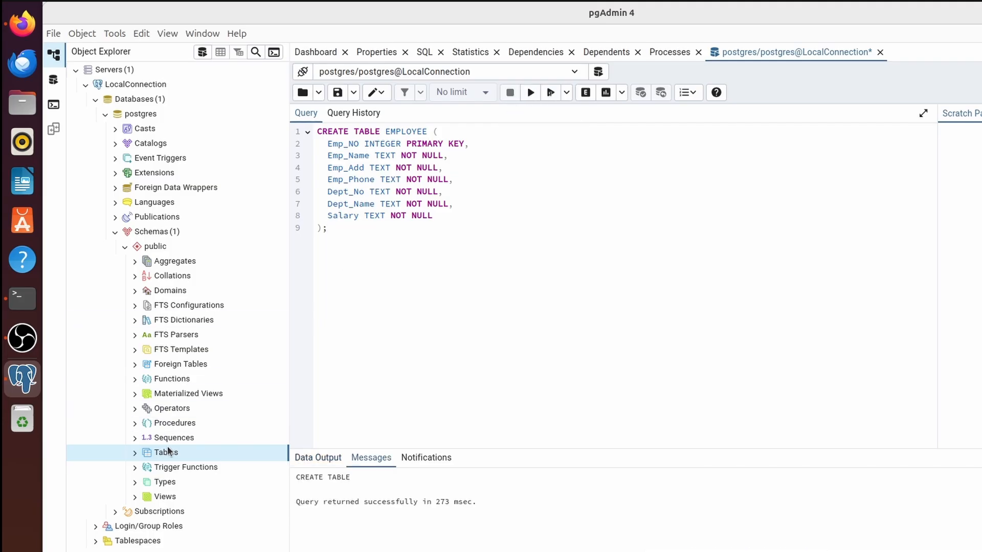
pyautogui.moveTo(171, 489)
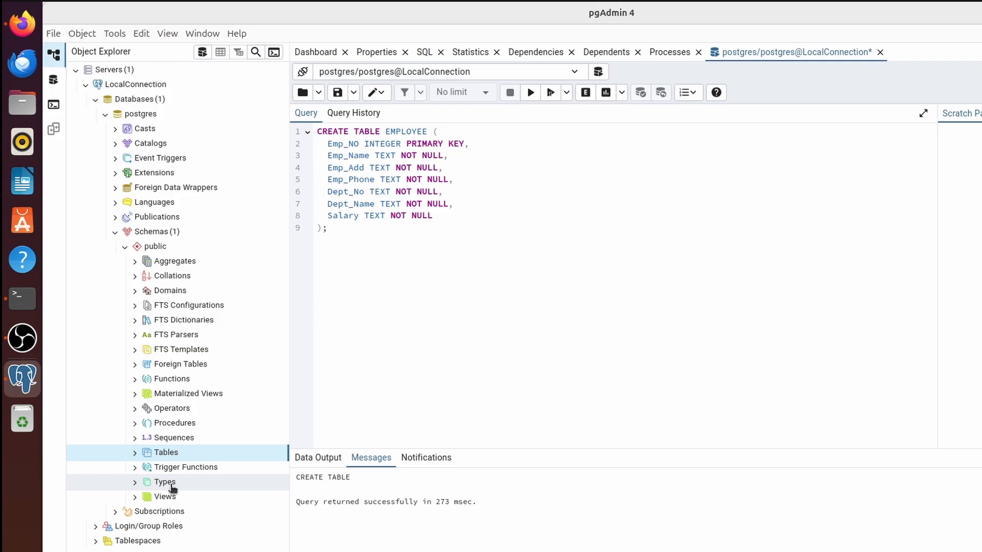
pyautogui.click(135, 452)
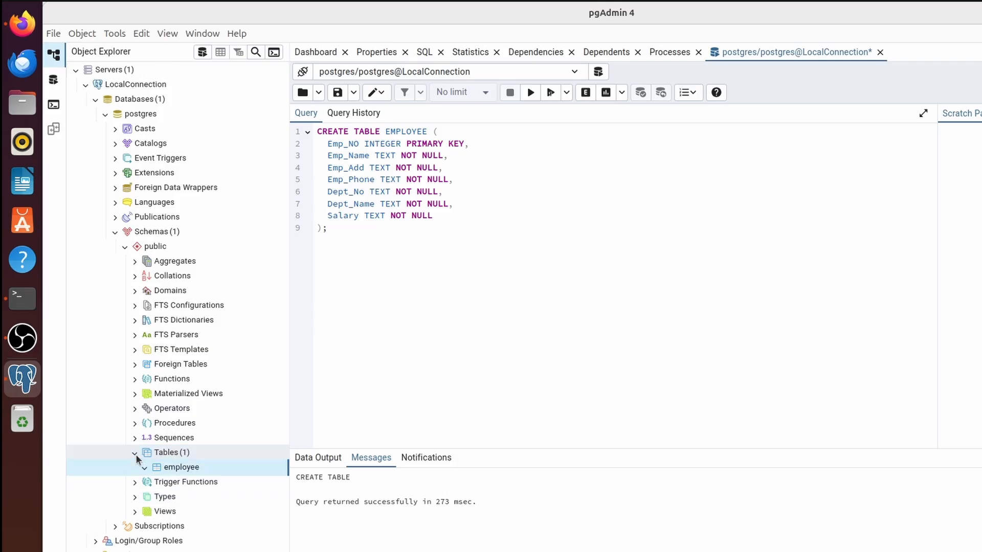
pyautogui.click(144, 467)
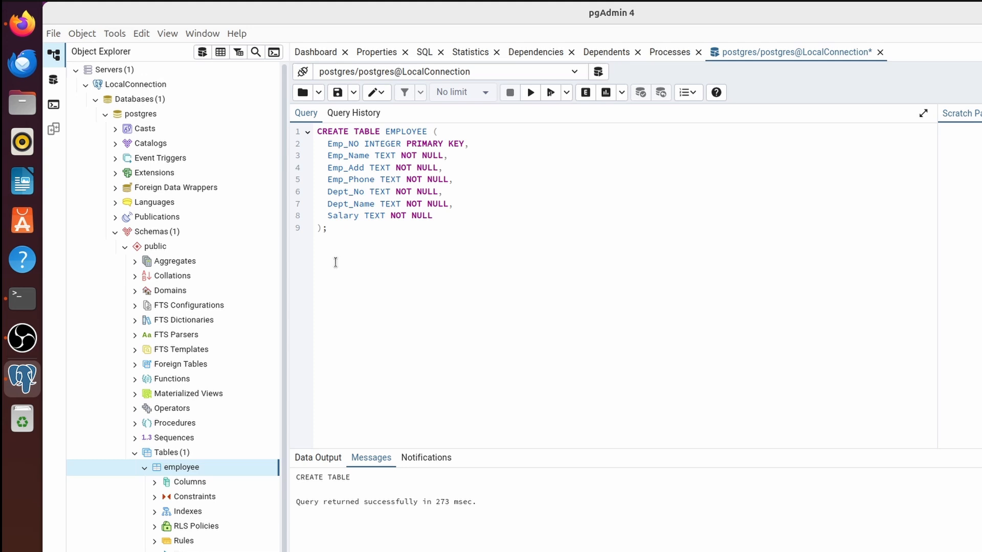
# - Add the INSERT statements and execute the script to insert seven employee rows
pyautogui.press('Enter')
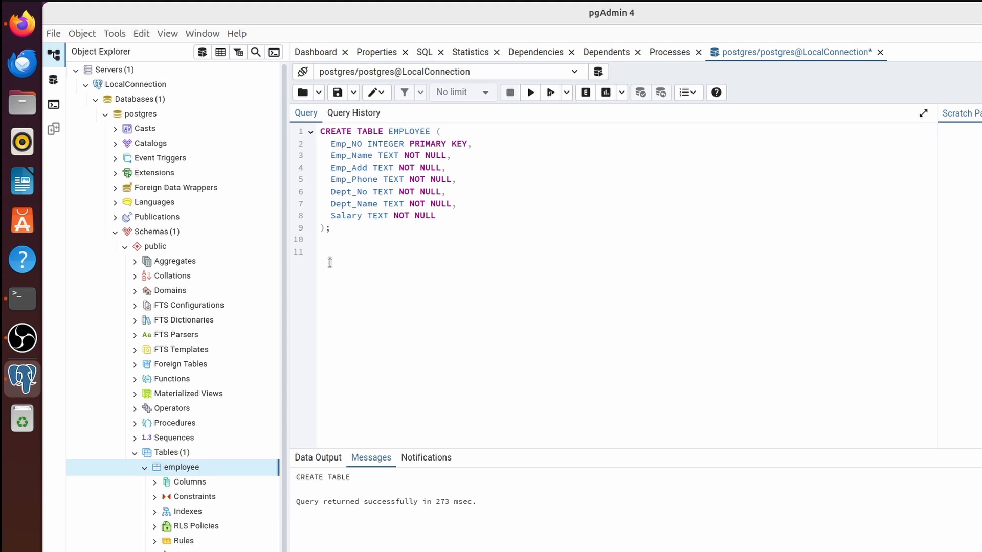
pyautogui.write('-- insert')
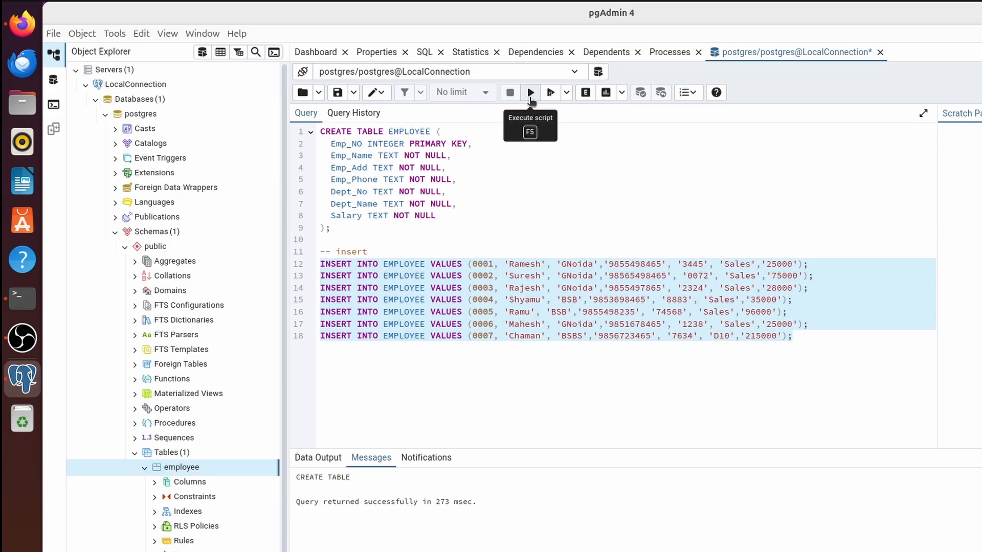
pyautogui.click(530, 92)
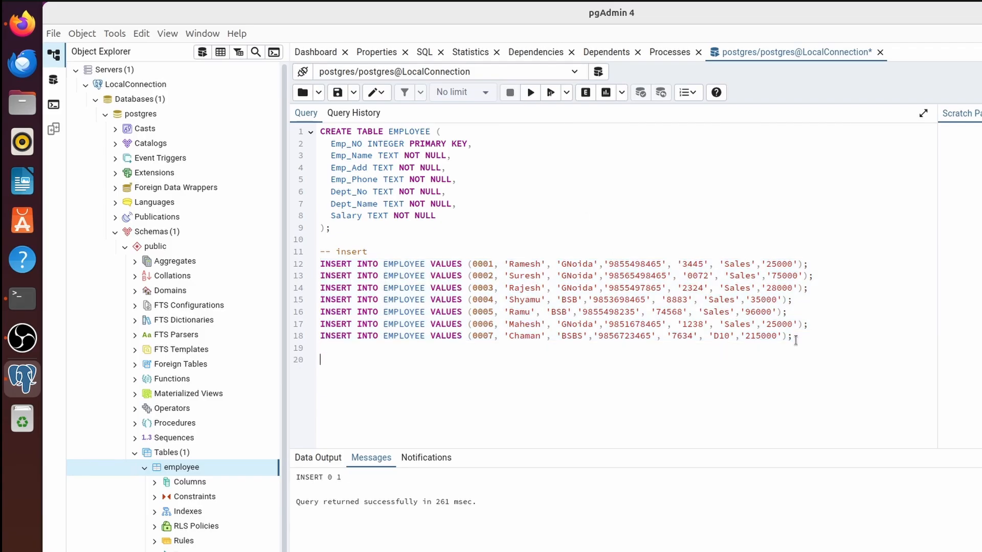
# - Run SELECT * FROM EMPLOYEE to show all seven rows in Data Output
pyautogui.write('Select *')
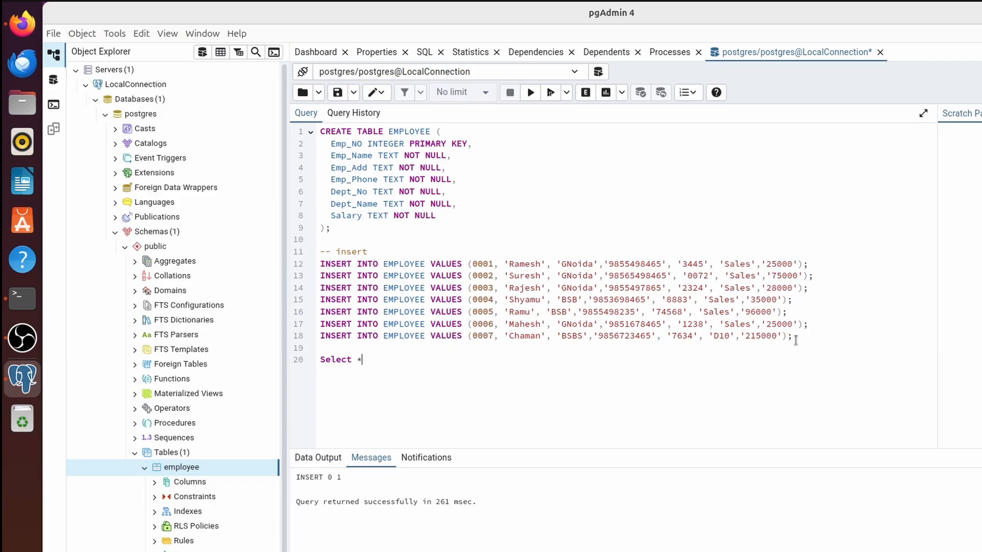
pyautogui.write('from EMPLOYEE;')
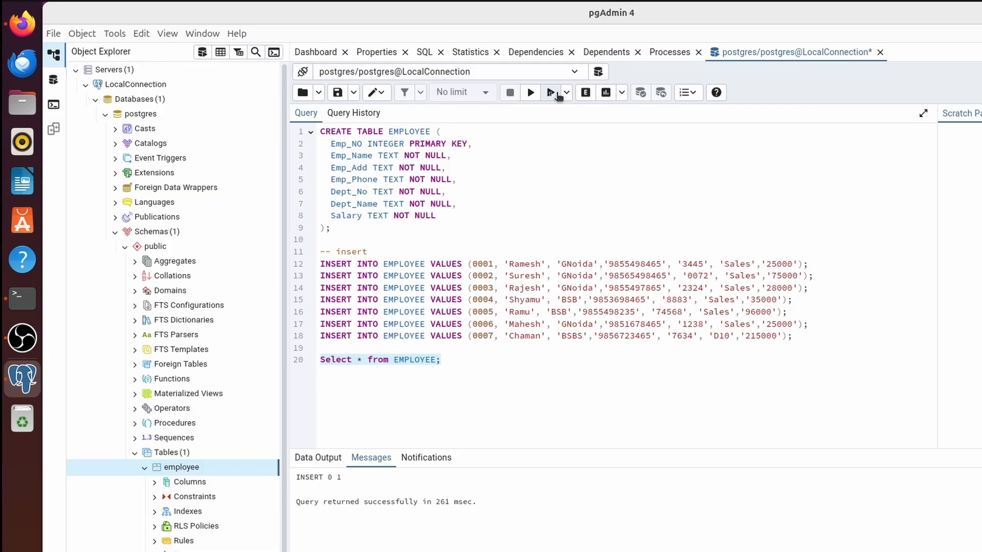
pyautogui.click(550, 92)
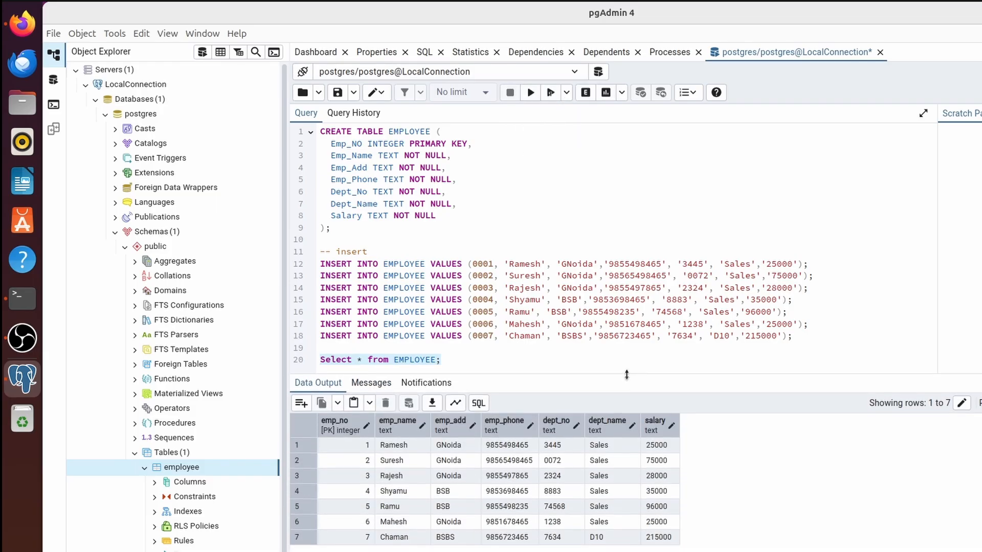
pyautogui.moveTo(635, 374)
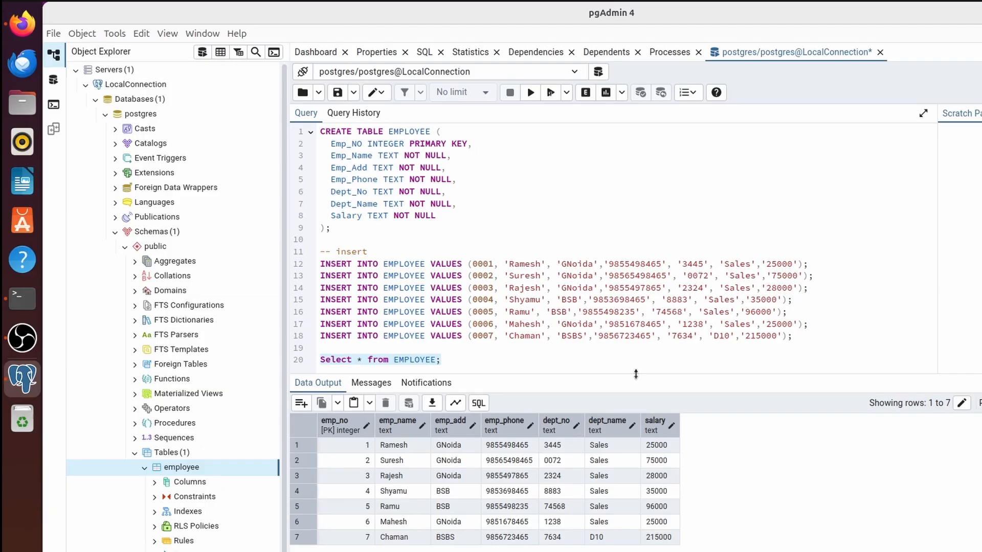